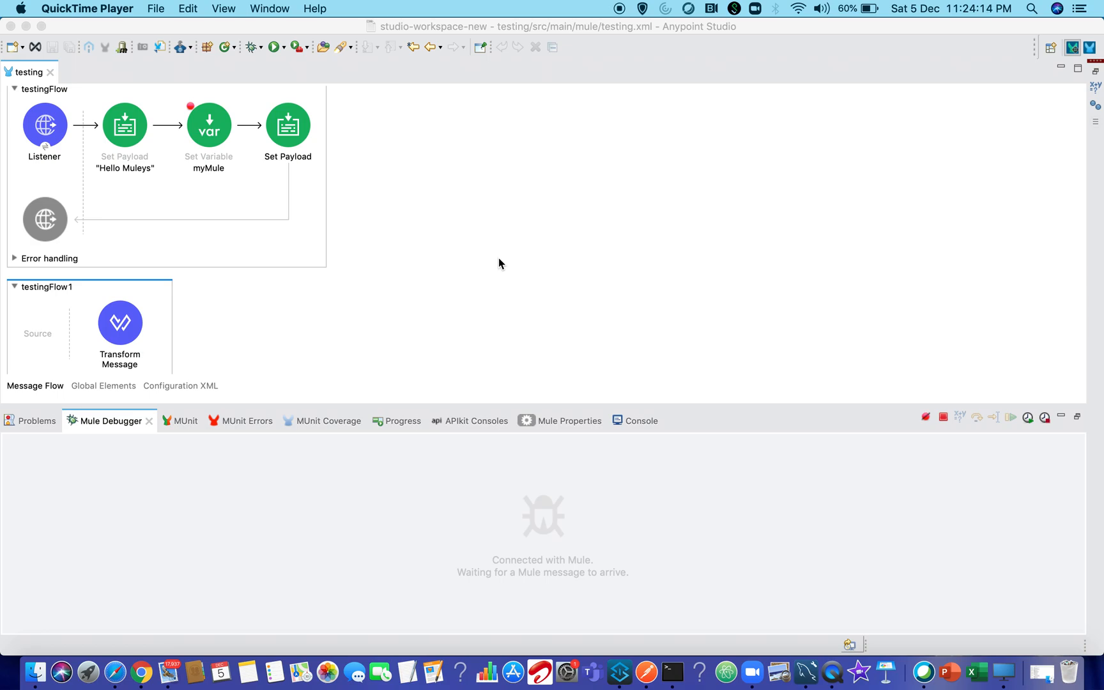
{"action": "mouse_move", "coordinate": [679, 410]}
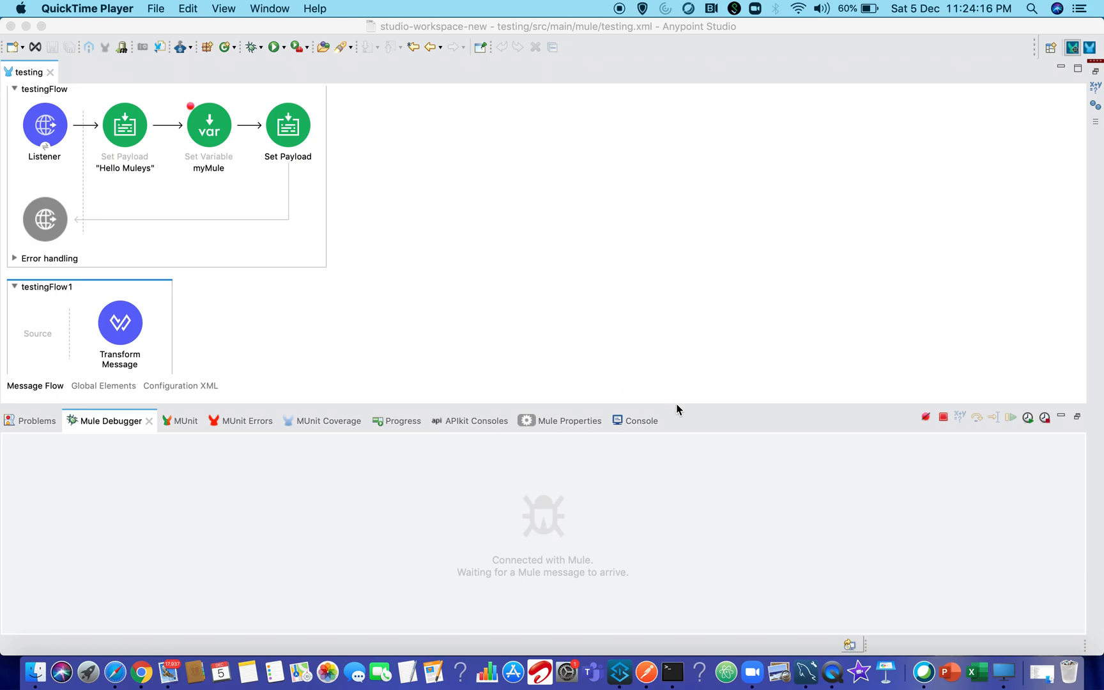
{"action": "mouse_move", "coordinate": [416, 272]}
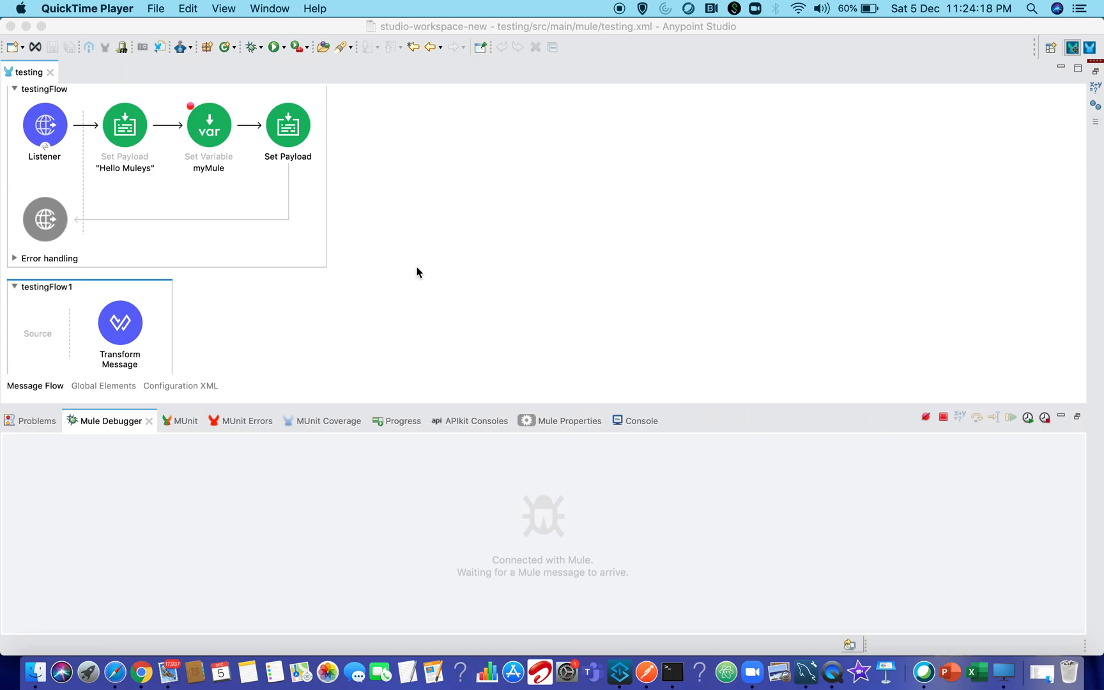
{"action": "mouse_move", "coordinate": [84, 330]}
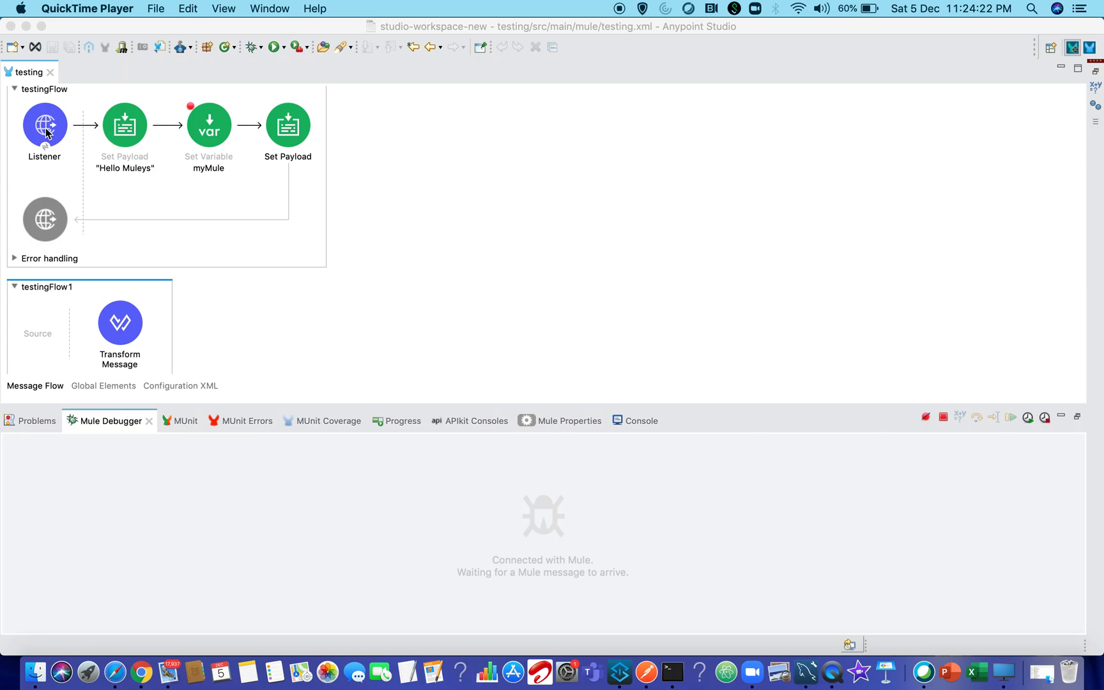
Inspect the Listener, the Hello Muleys Set Payload, and the myMule Set Variable settings in turn.
{"action": "left_click", "coordinate": [44, 126]}
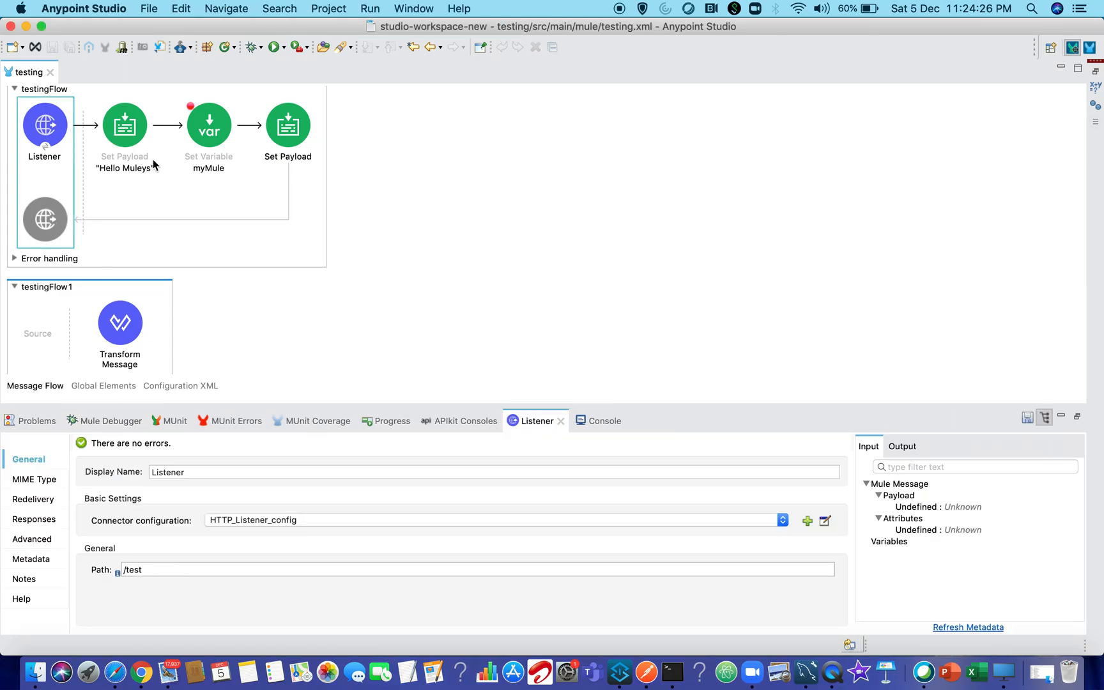
{"action": "left_click", "coordinate": [125, 125]}
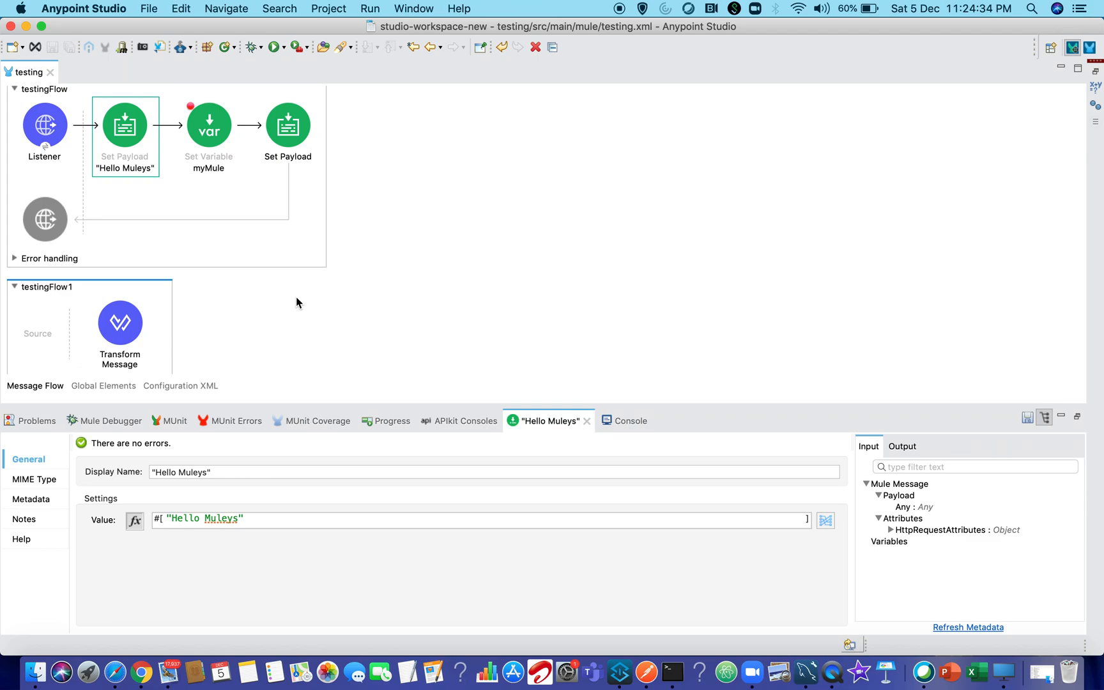
{"action": "mouse_move", "coordinate": [141, 219]}
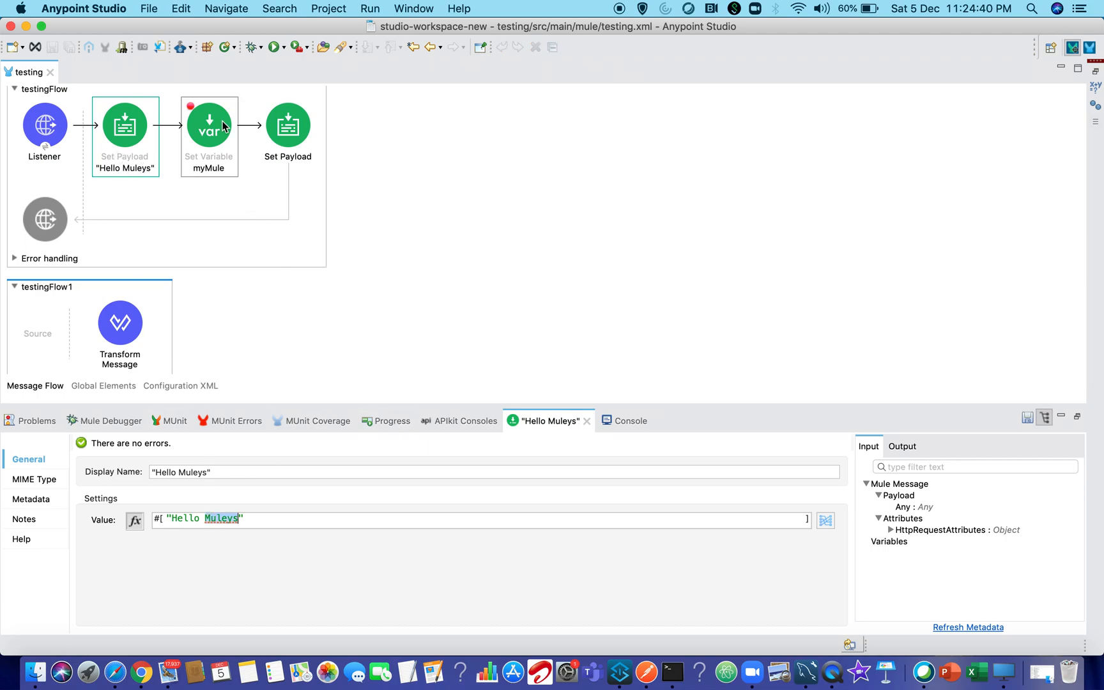
{"action": "left_click", "coordinate": [208, 125]}
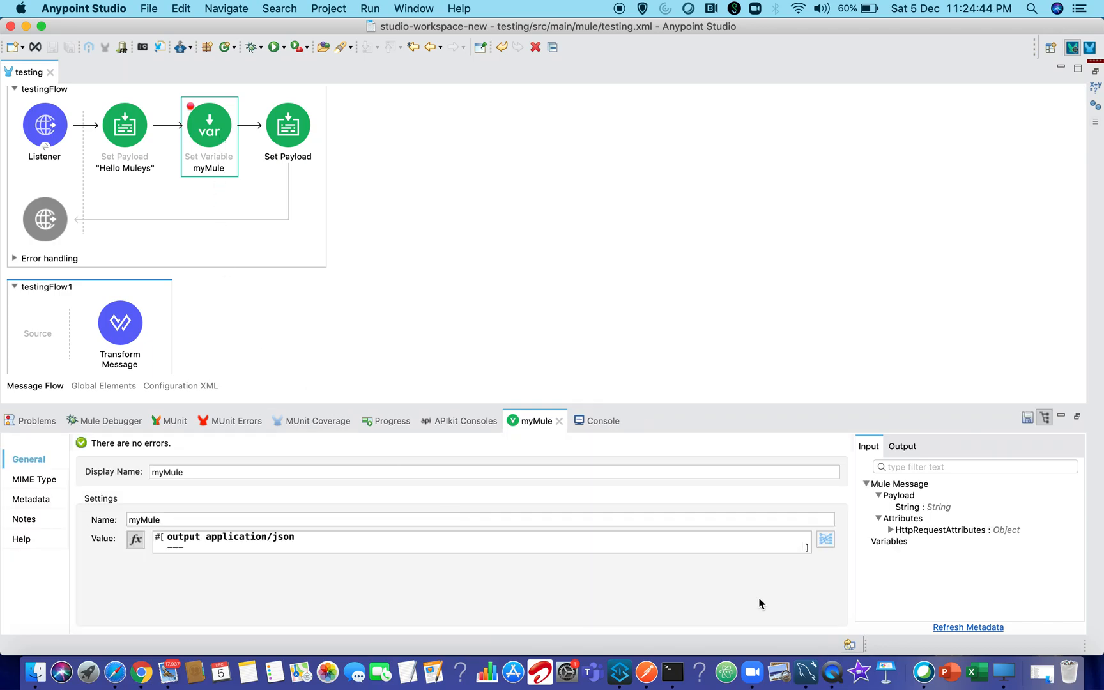
{"action": "mouse_move", "coordinate": [778, 617]}
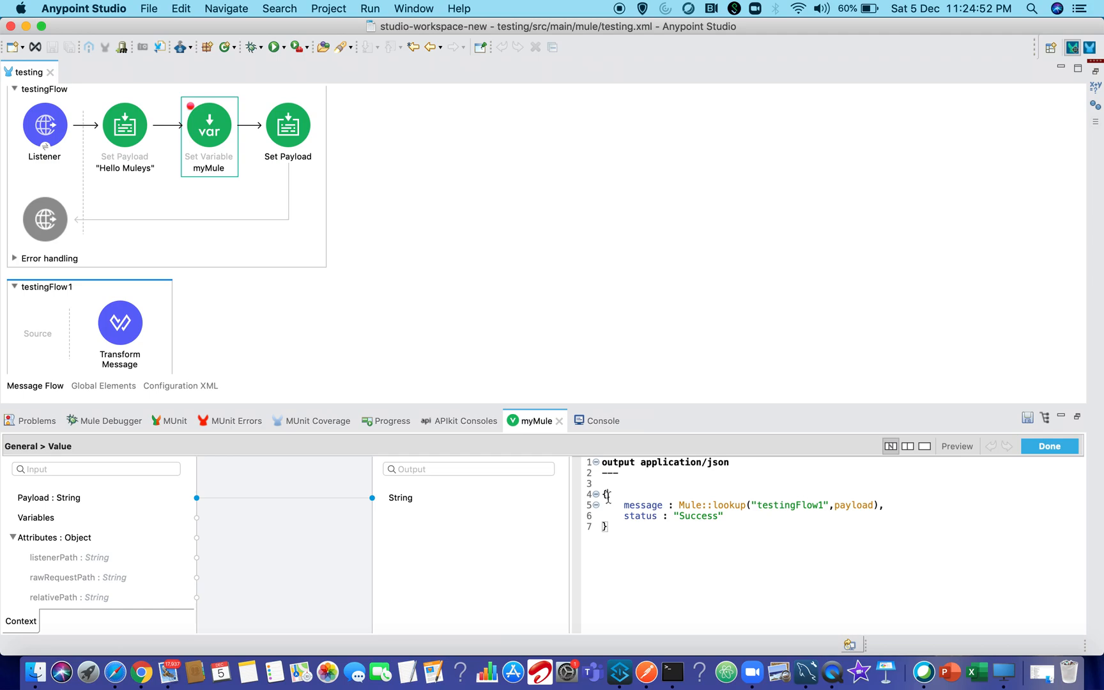
Highlight the flow name testingFlow1 inside myMule's Mule::lookup expression.
{"action": "double_click", "coordinate": [643, 504]}
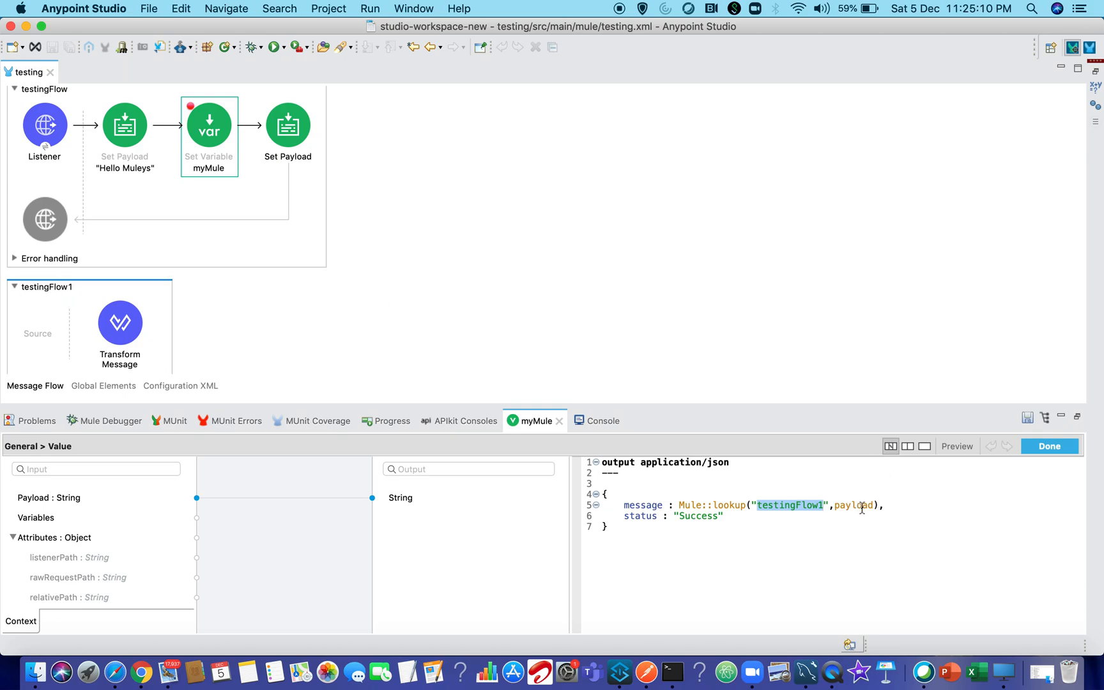
{"action": "mouse_move", "coordinate": [855, 506]}
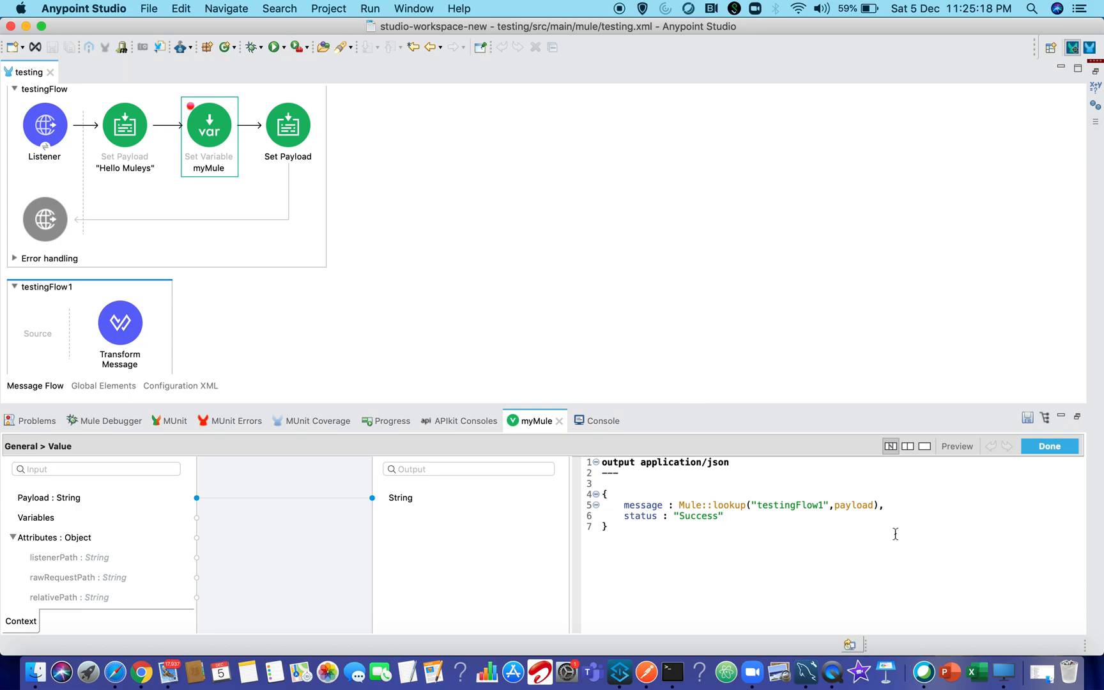
{"action": "double_click", "coordinate": [788, 504]}
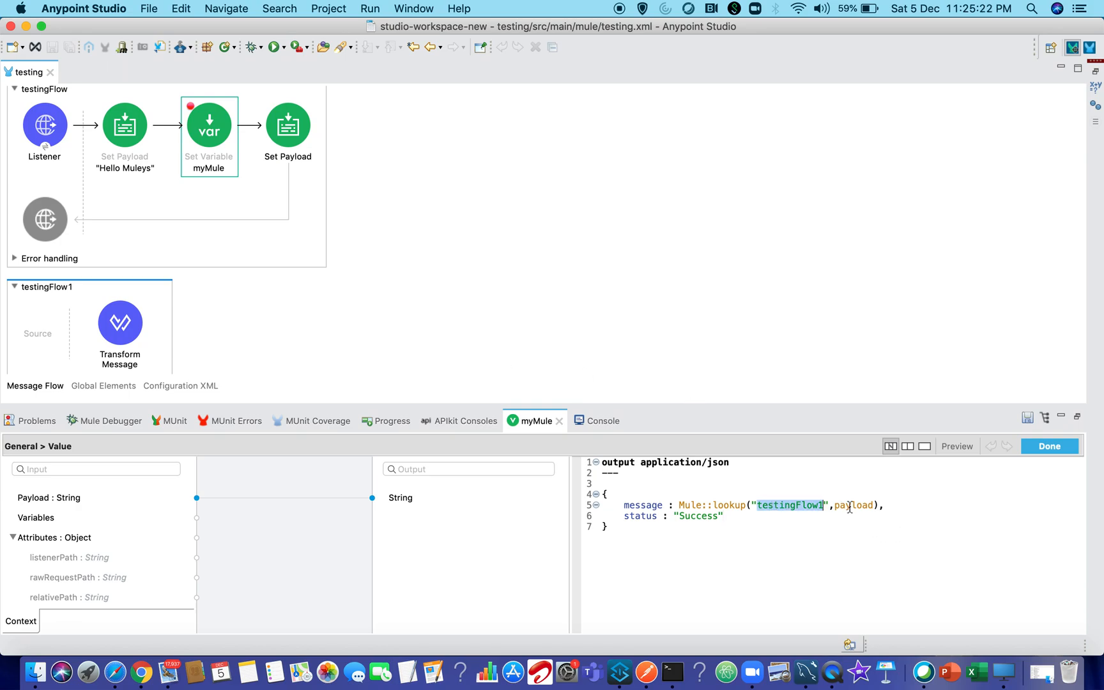
{"action": "mouse_move", "coordinate": [850, 505]}
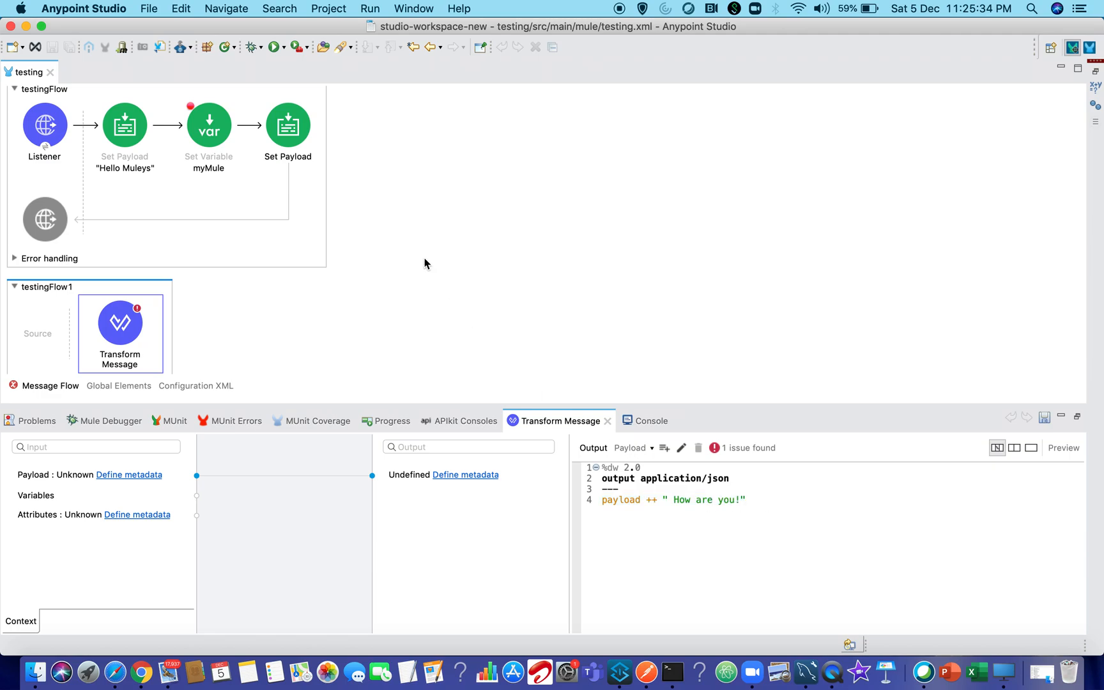
Inspect testingFlow1's Transform Message appending How are you!, then Set Payload's value vars.myMule.
{"action": "left_click", "coordinate": [125, 126]}
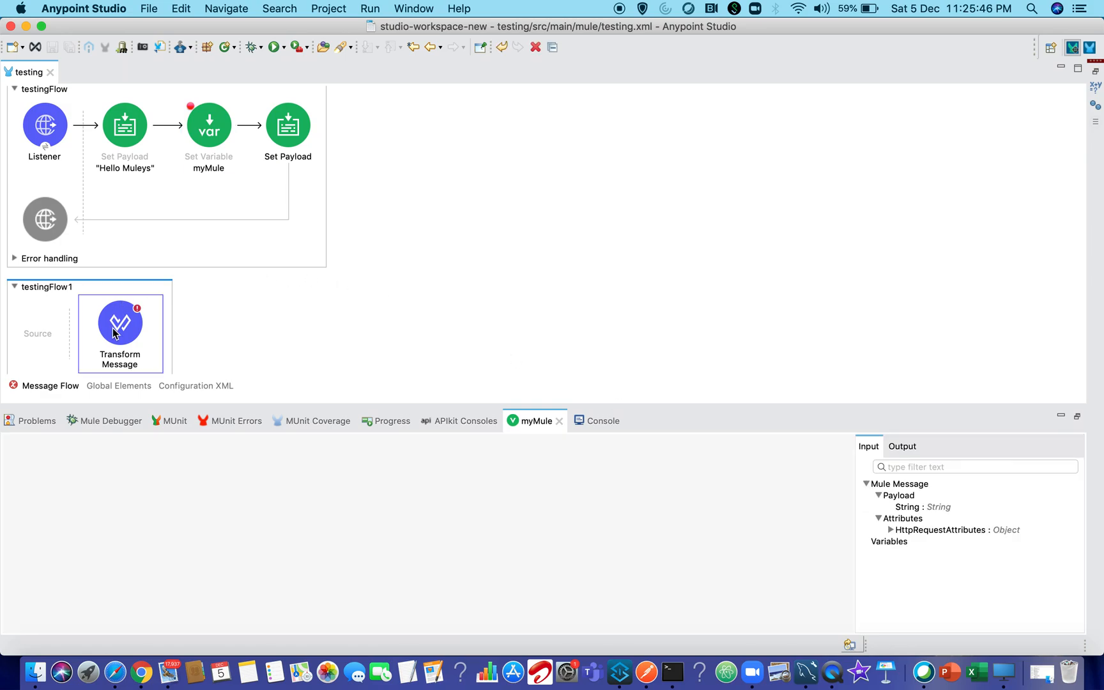
{"action": "double_click", "coordinate": [120, 323]}
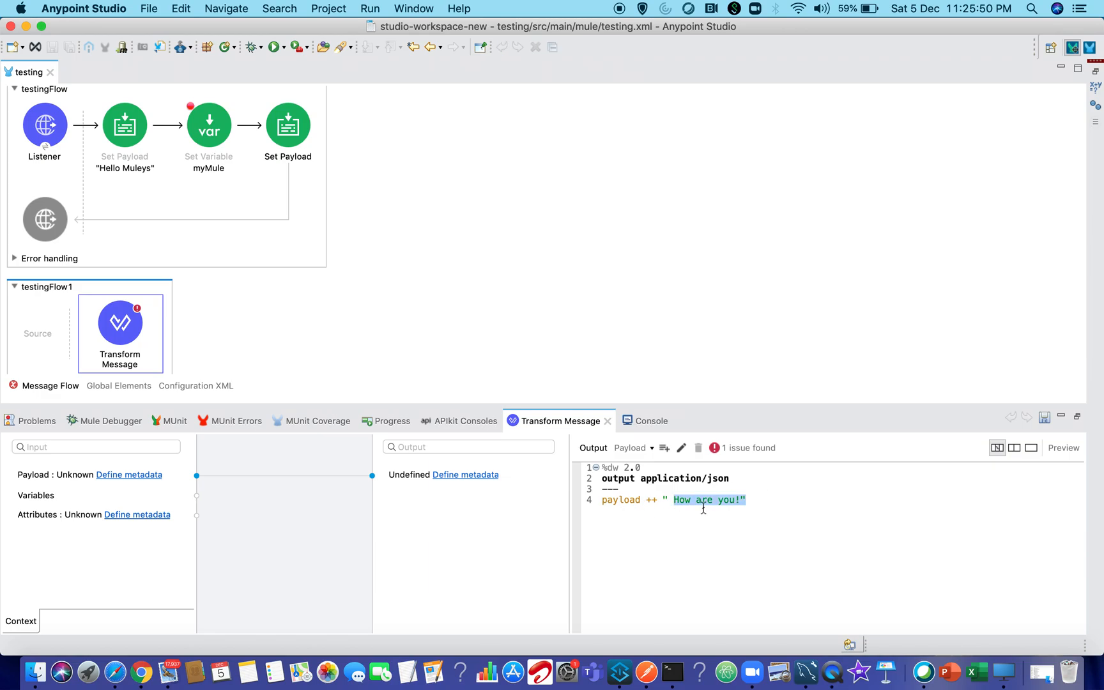
{"action": "left_click", "coordinate": [287, 126]}
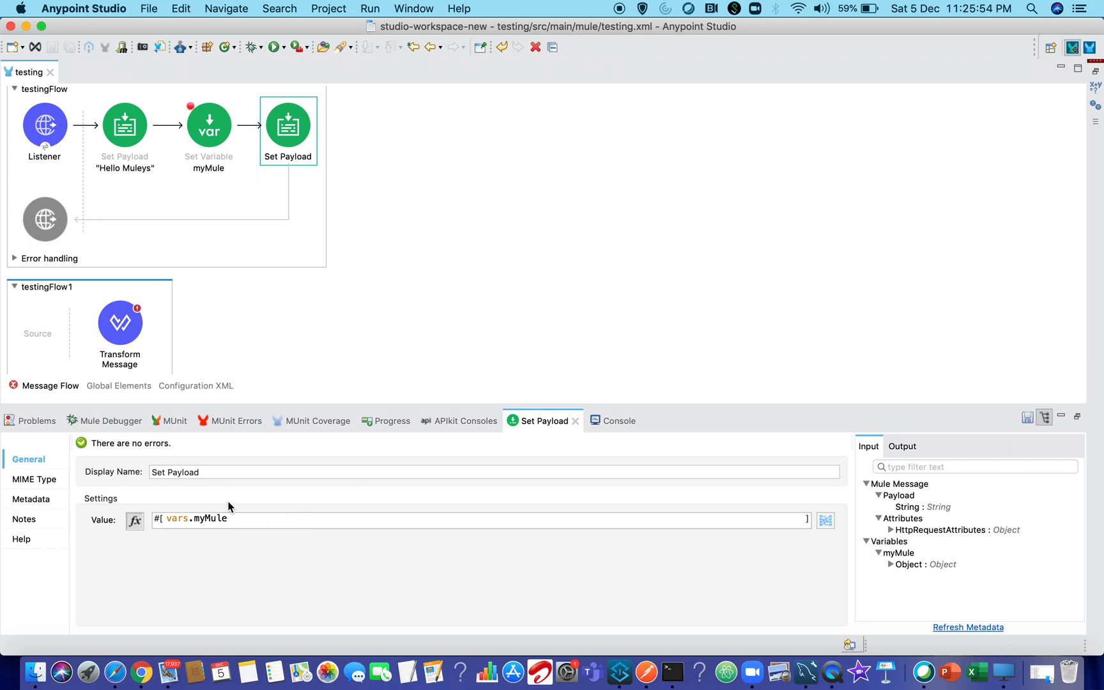
{"action": "double_click", "coordinate": [201, 518]}
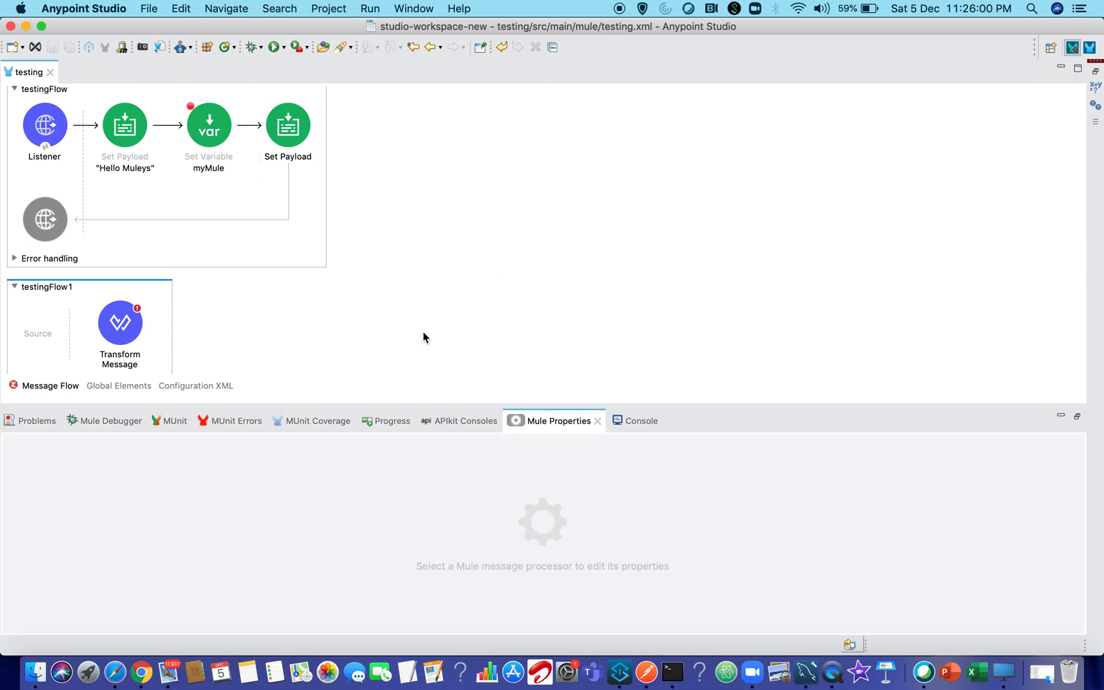
{"action": "mouse_move", "coordinate": [354, 361]}
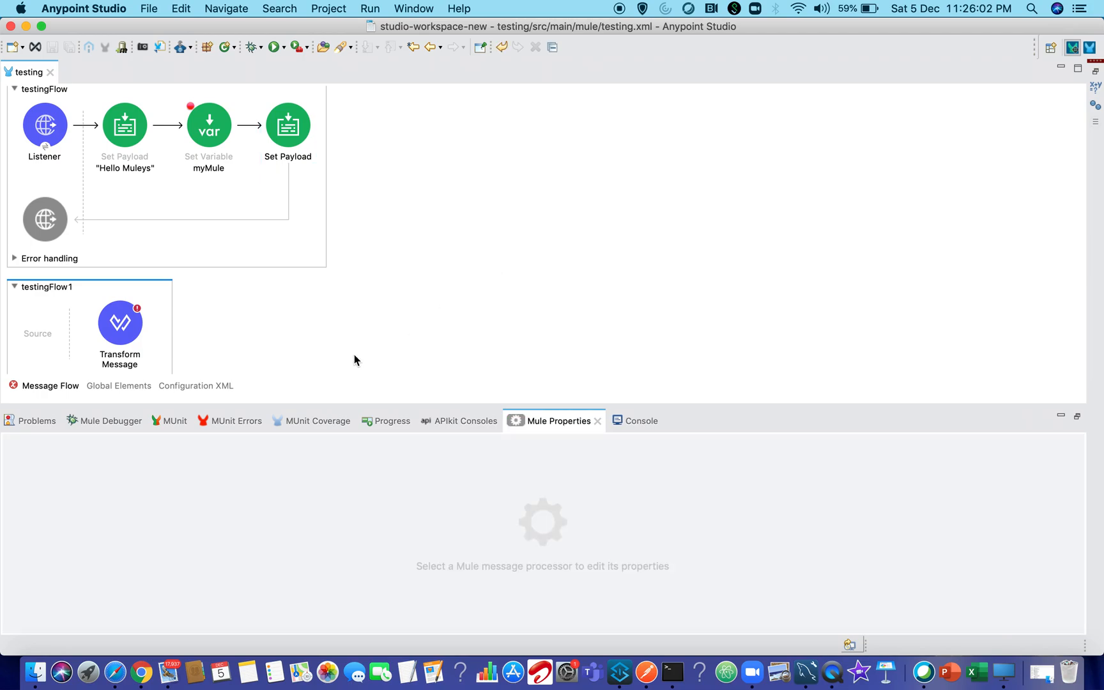
Reopen myMule's DataWeave value and highlight the lookup function name in the Mule::lookup call.
{"action": "left_click", "coordinate": [208, 126]}
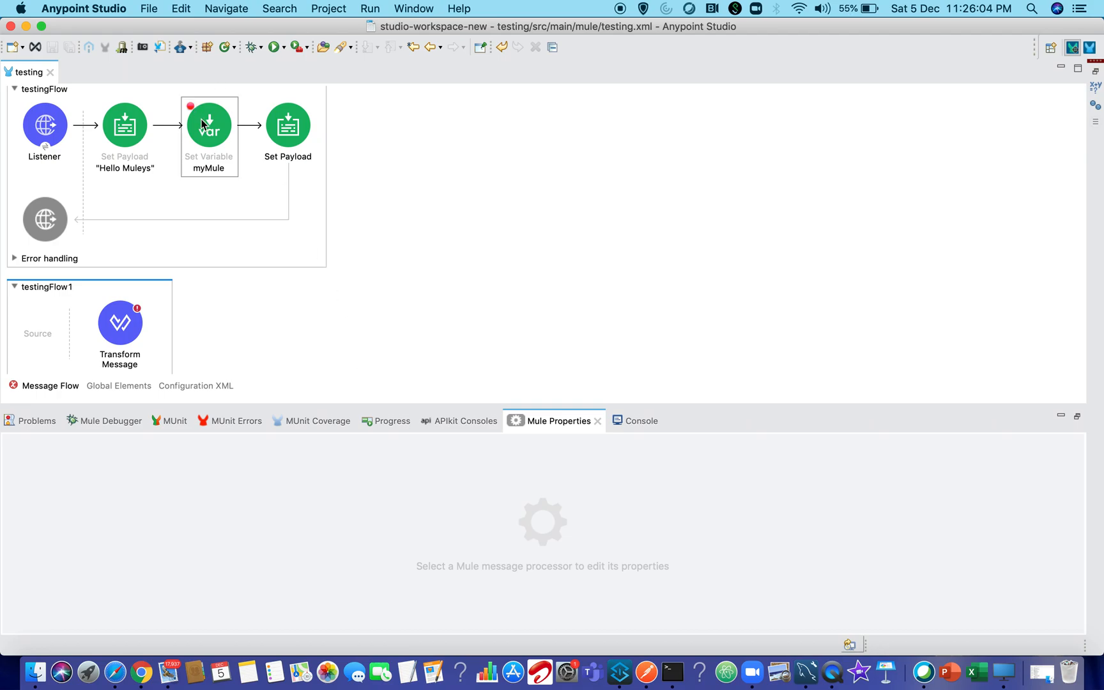
{"action": "left_click", "coordinate": [208, 126]}
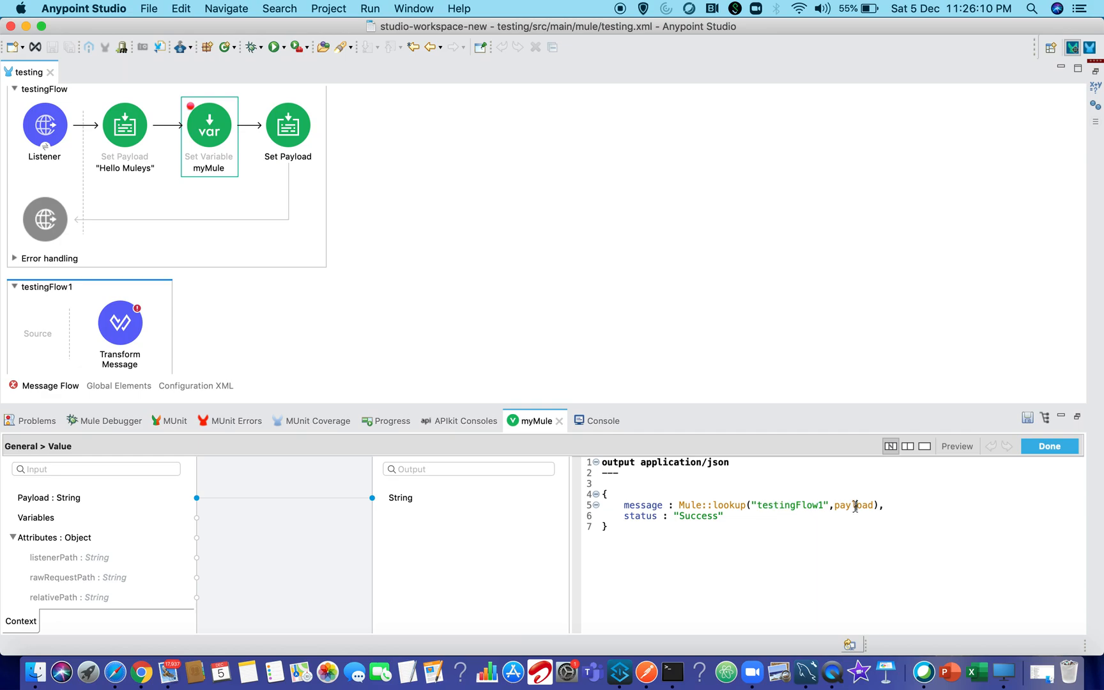
{"action": "double_click", "coordinate": [729, 506]}
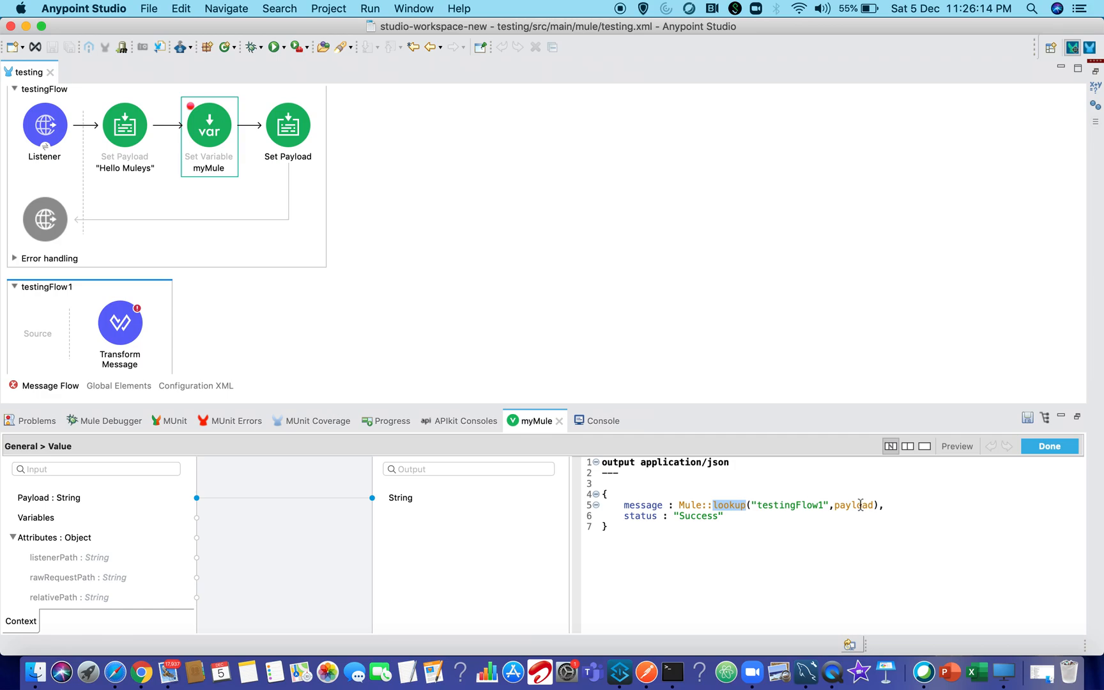
{"action": "mouse_move", "coordinate": [859, 504]}
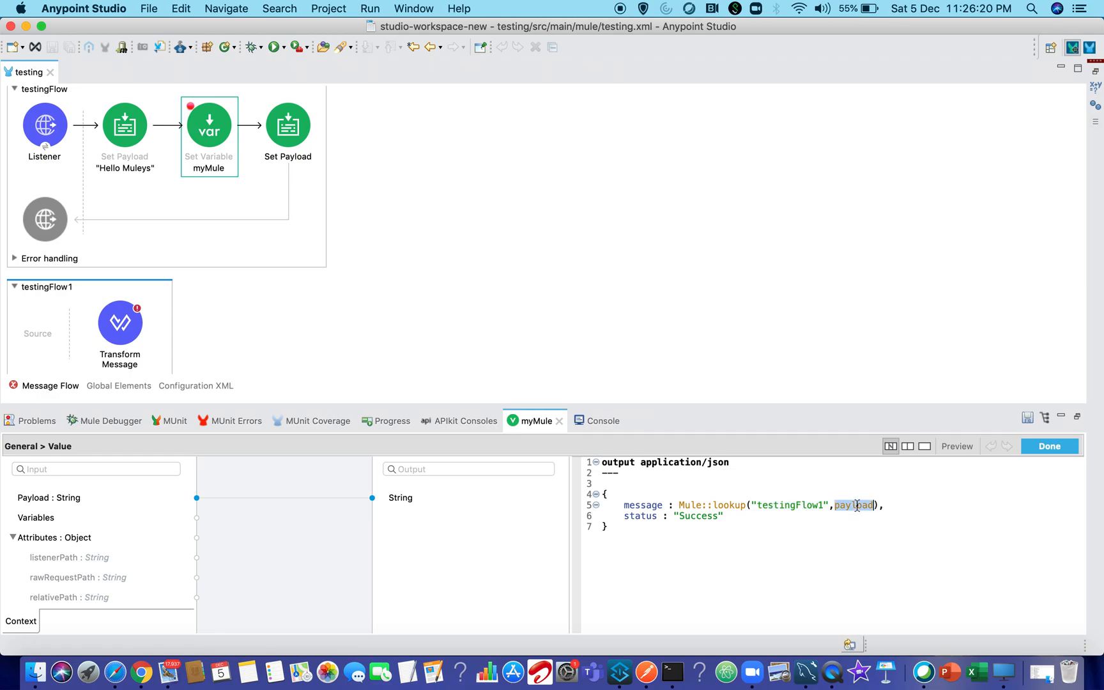
{"action": "mouse_move", "coordinate": [857, 506]}
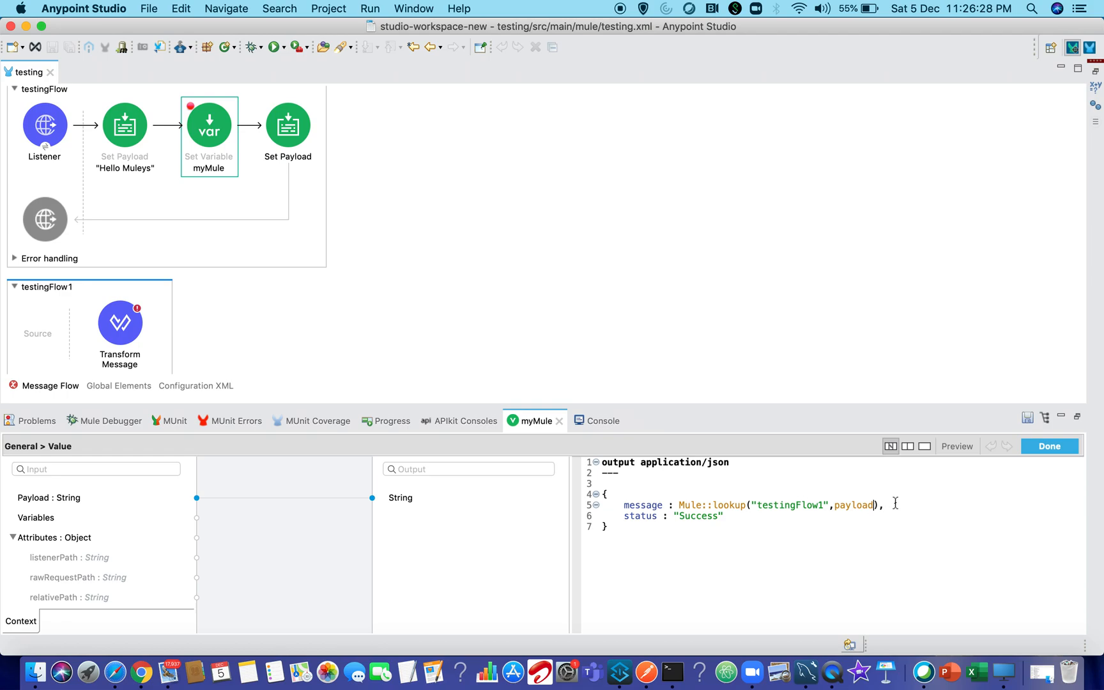
{"action": "mouse_move", "coordinate": [756, 332]}
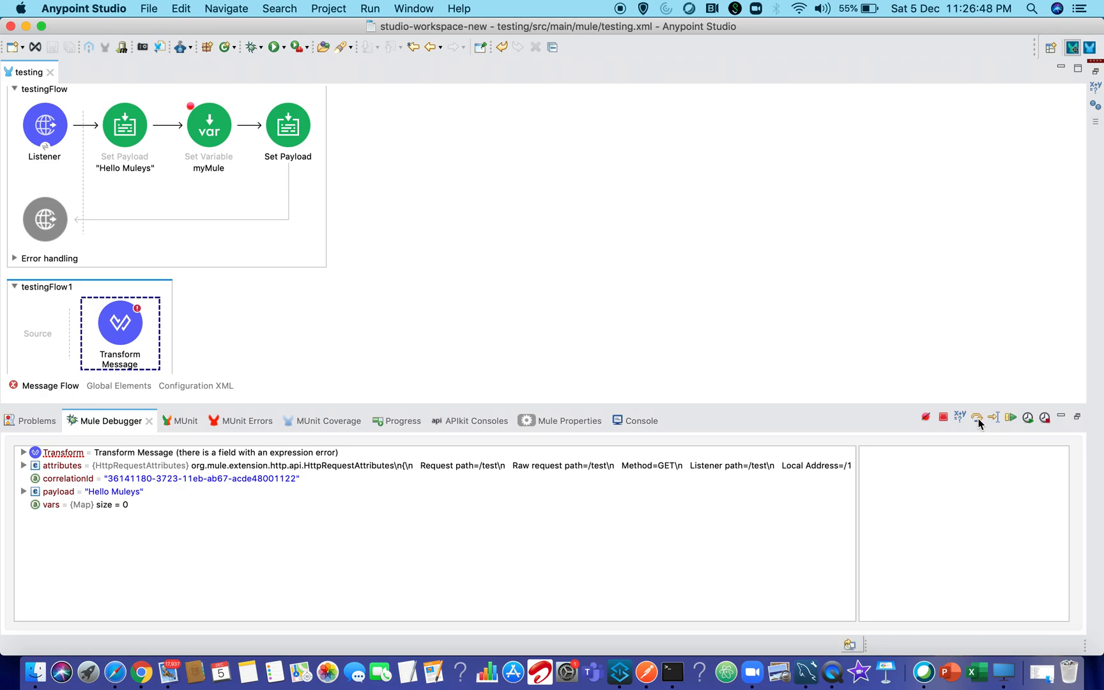
{"action": "mouse_move", "coordinate": [510, 322]}
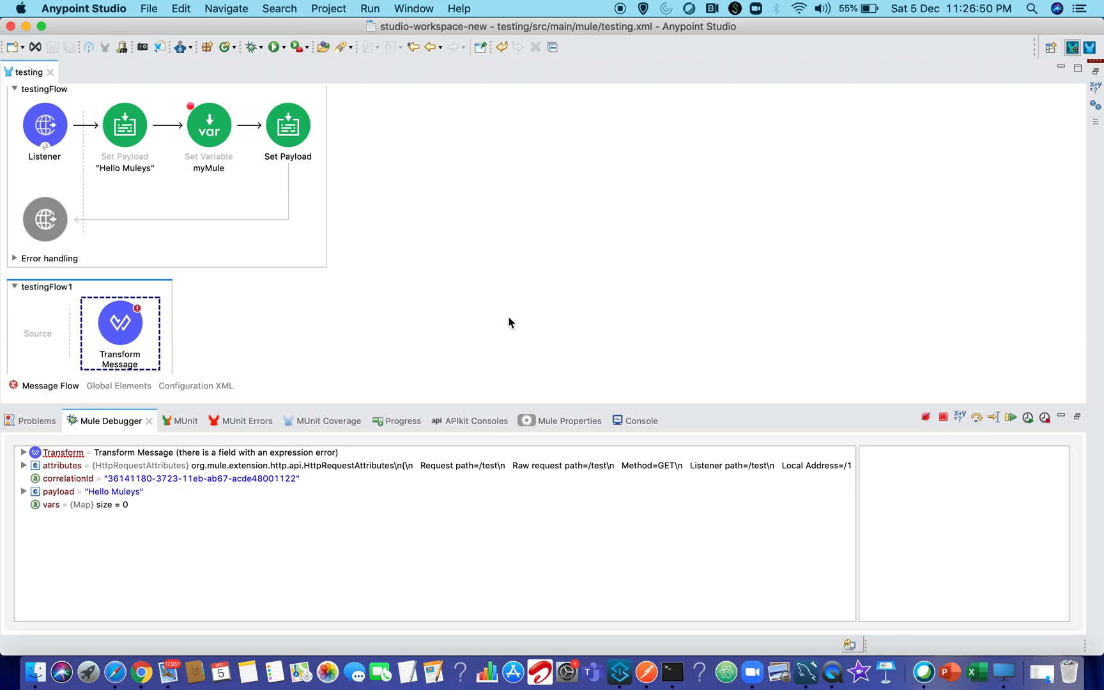
{"action": "mouse_move", "coordinate": [161, 341]}
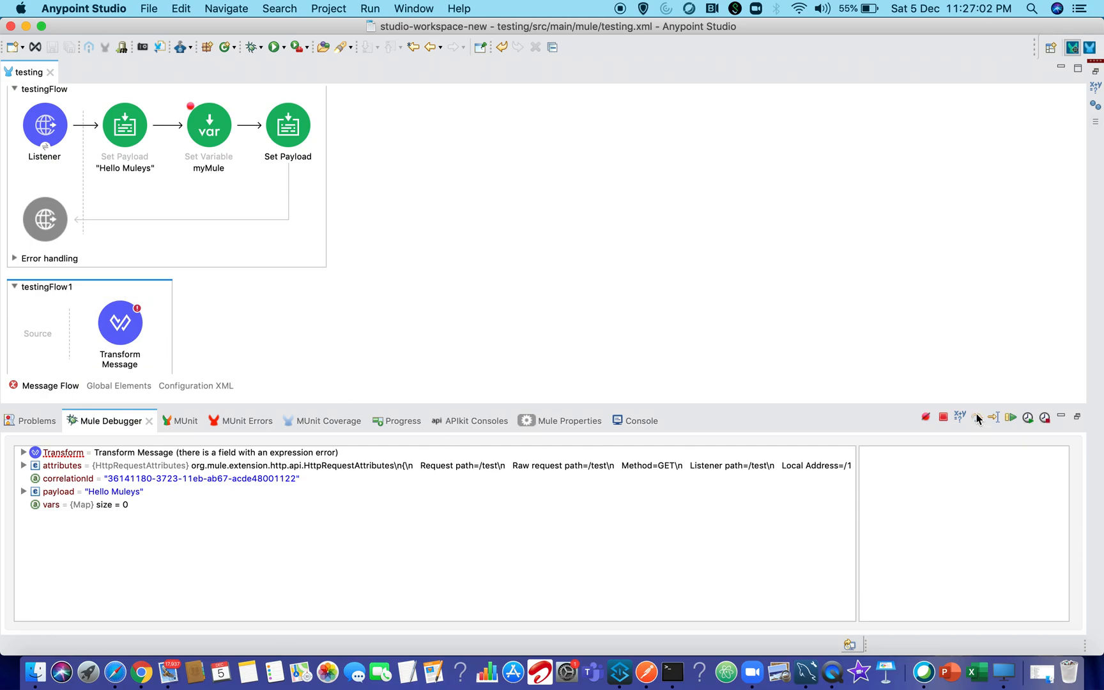
Step onto myMule, read the 2000 ms timeout error on testingFlow1, and resume the failed run.
{"action": "left_click", "coordinate": [977, 417]}
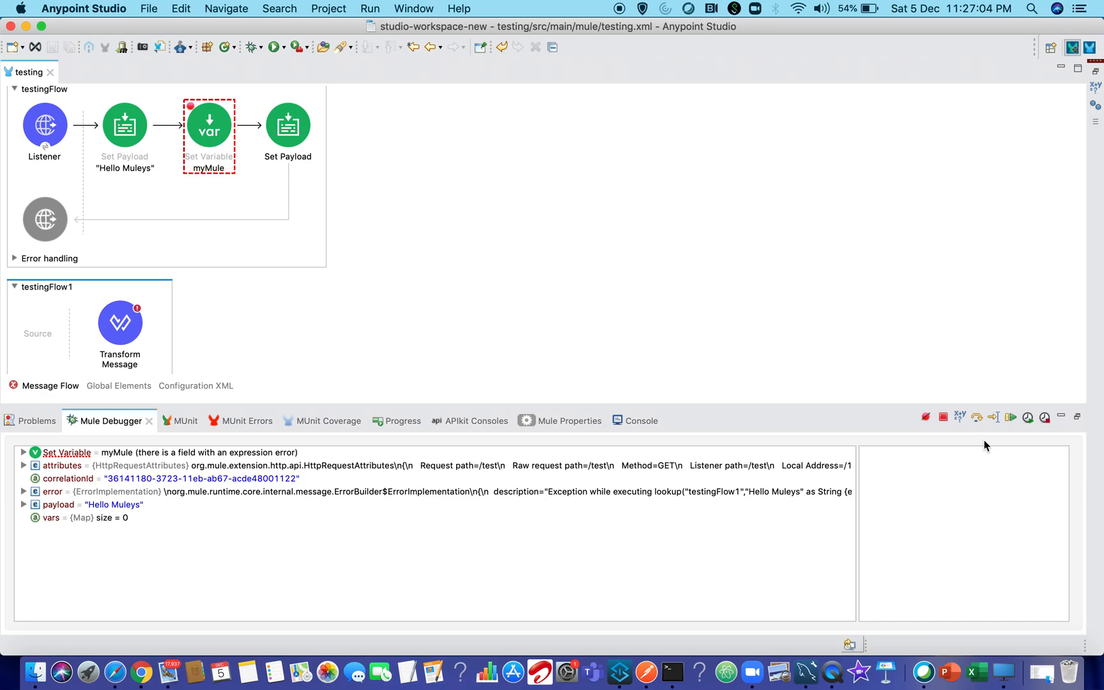
{"action": "mouse_move", "coordinate": [262, 500]}
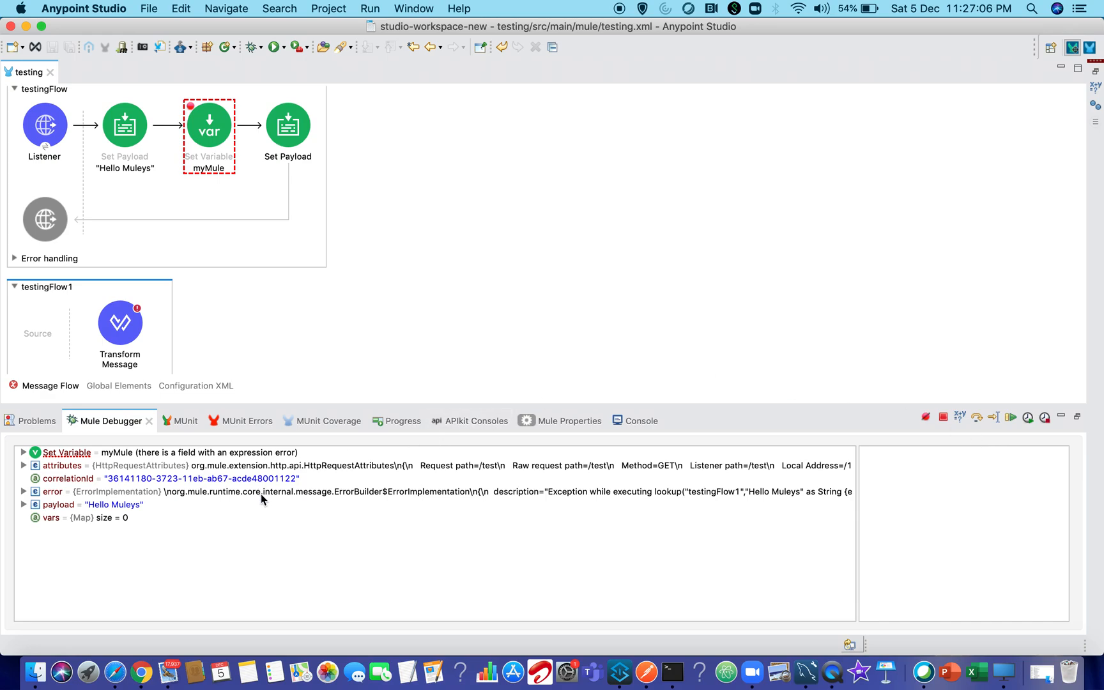
{"action": "left_click", "coordinate": [53, 492]}
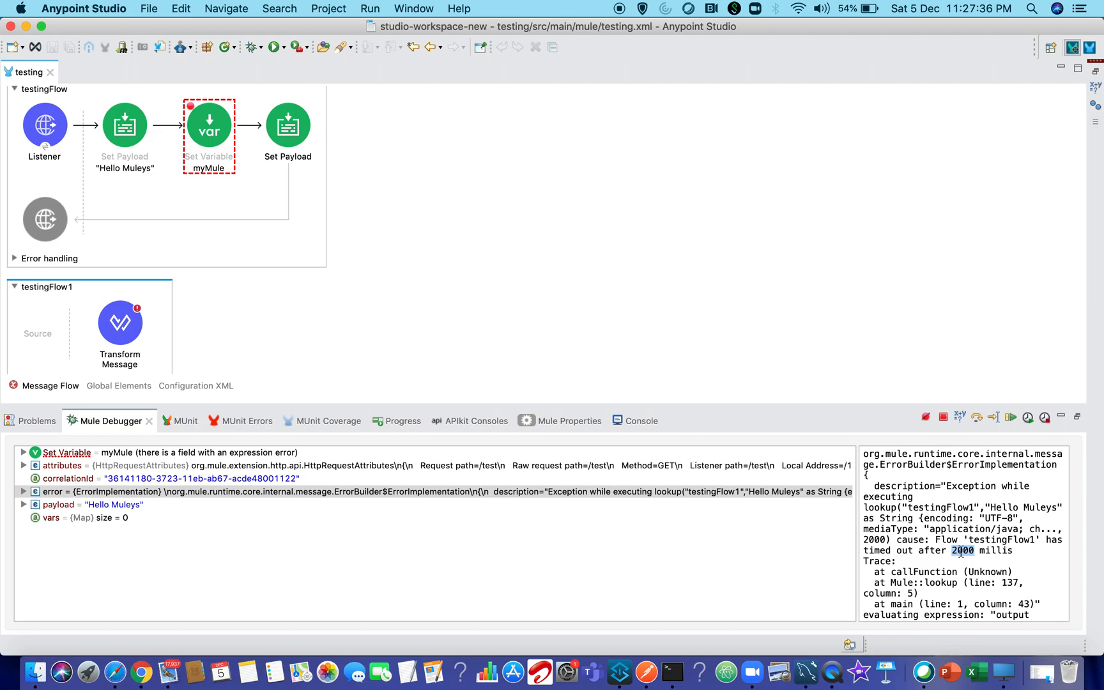
{"action": "left_click", "coordinate": [1009, 417]}
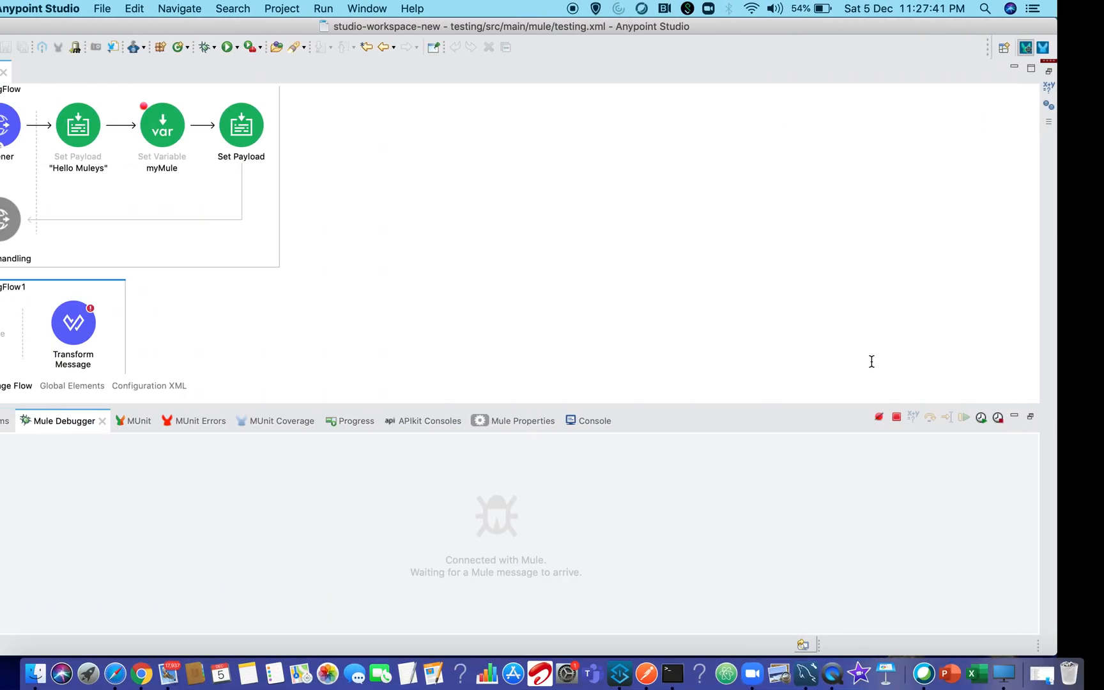
Add a 6000 ms timeout as the third argument of myMule's Mule::lookup on testingFlow1.
{"action": "left_click", "coordinate": [209, 125]}
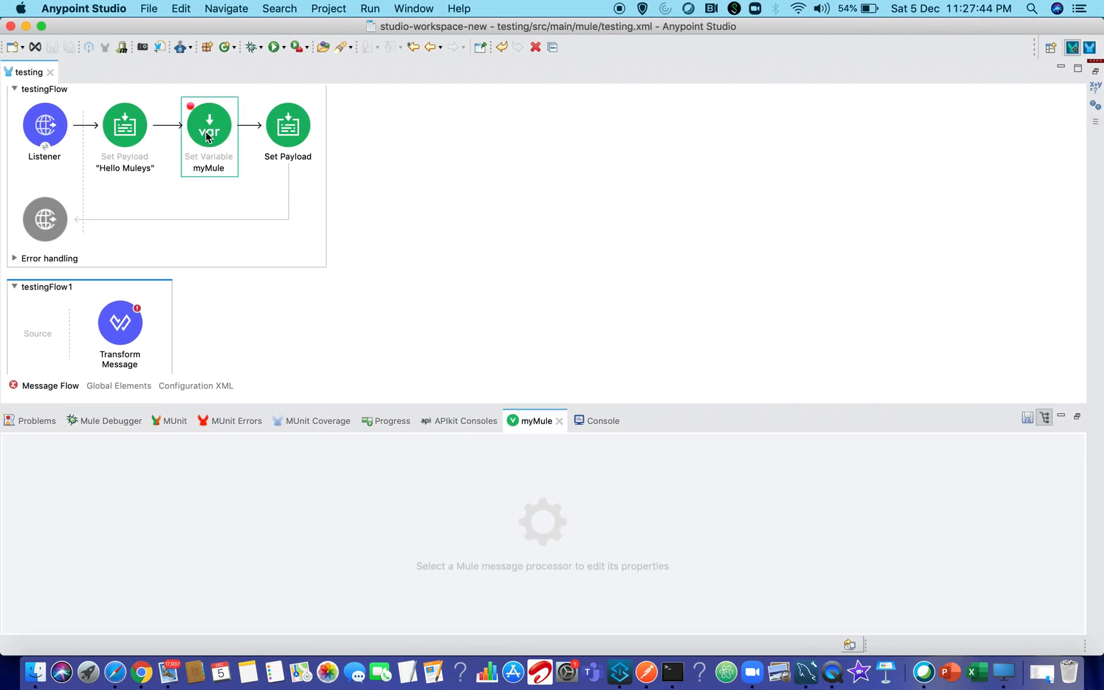
{"action": "left_click", "coordinate": [208, 125]}
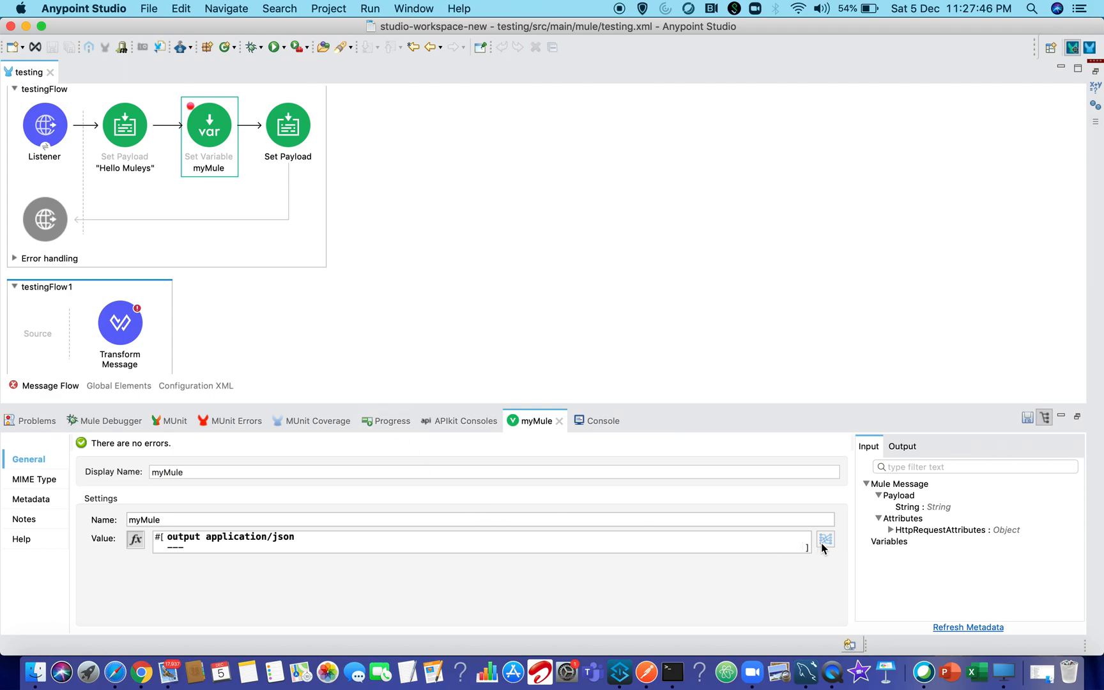
{"action": "left_click", "coordinate": [824, 540]}
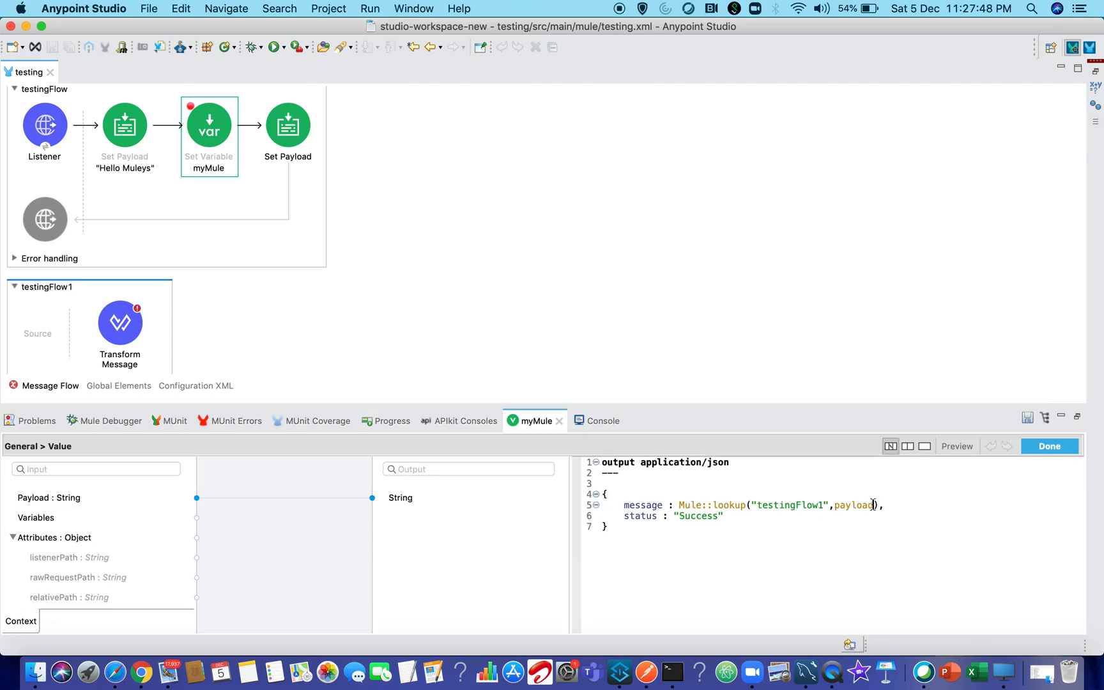
{"action": "type", "text": ","}
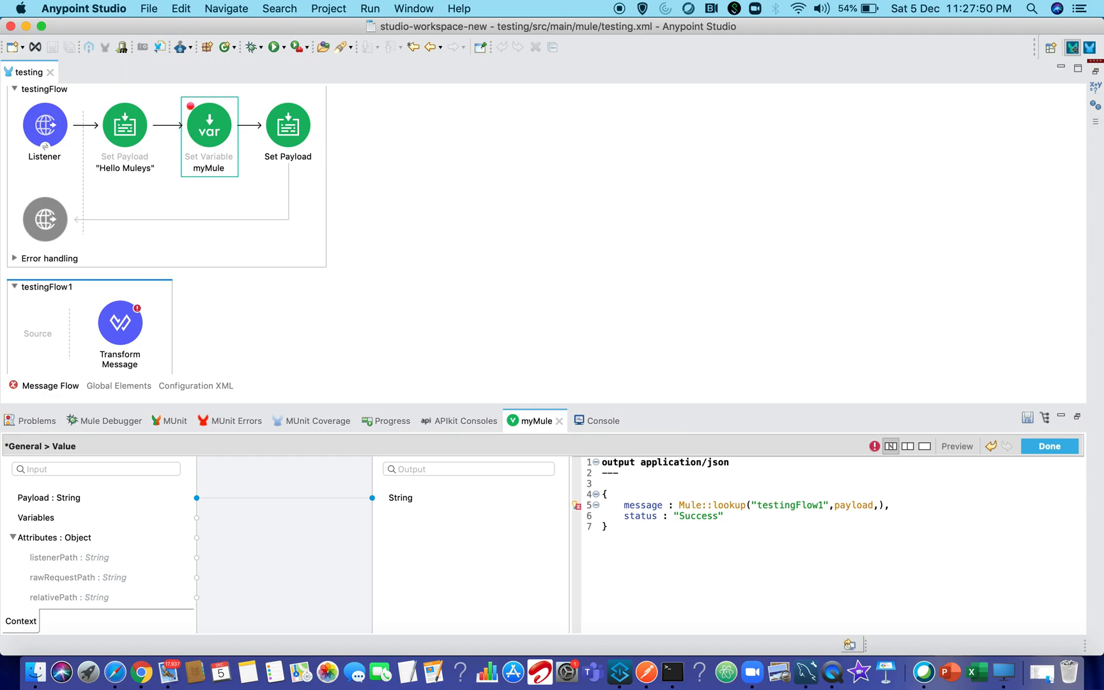
{"action": "type", "text": "2"}
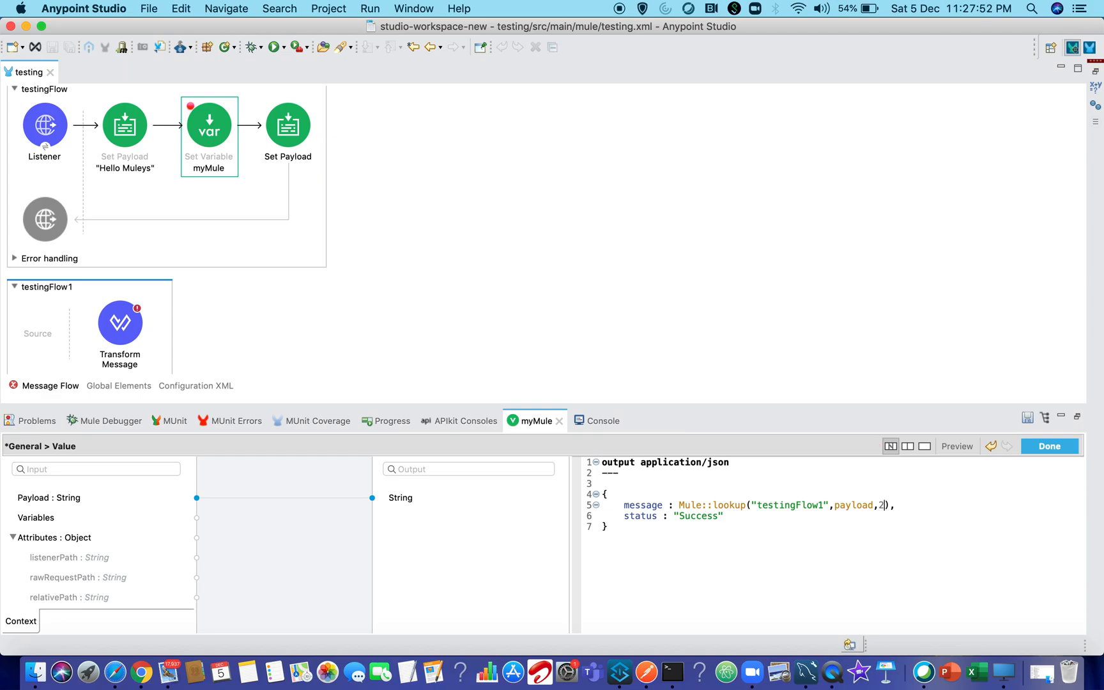
{"action": "type", "text": "6"}
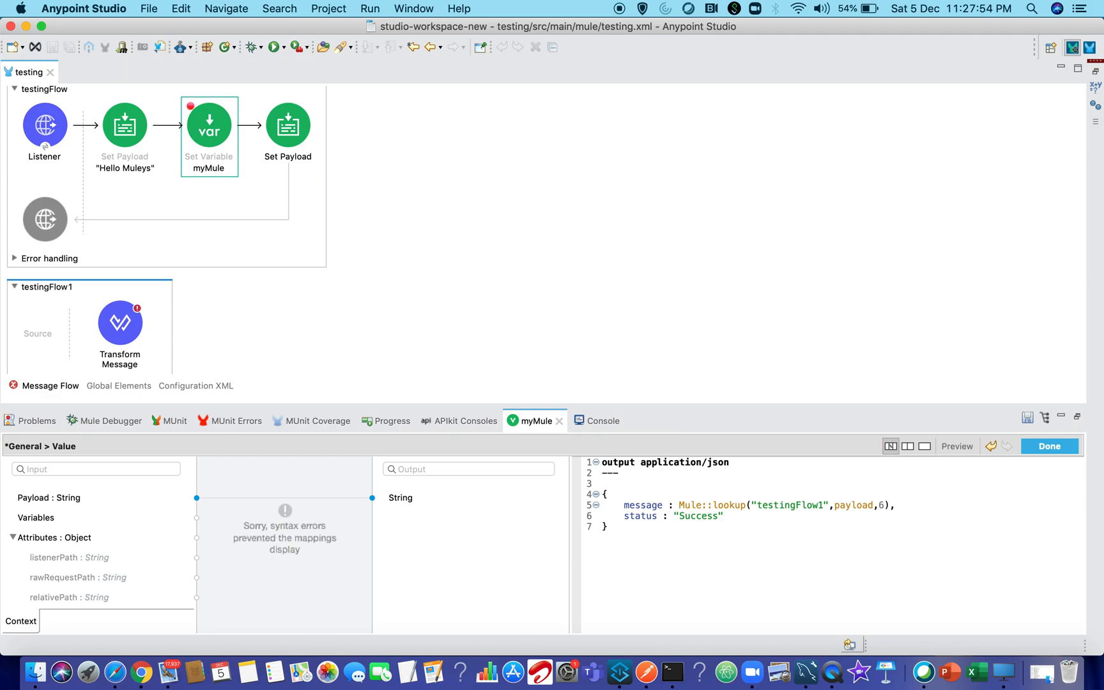
{"action": "type", "text": "000"}
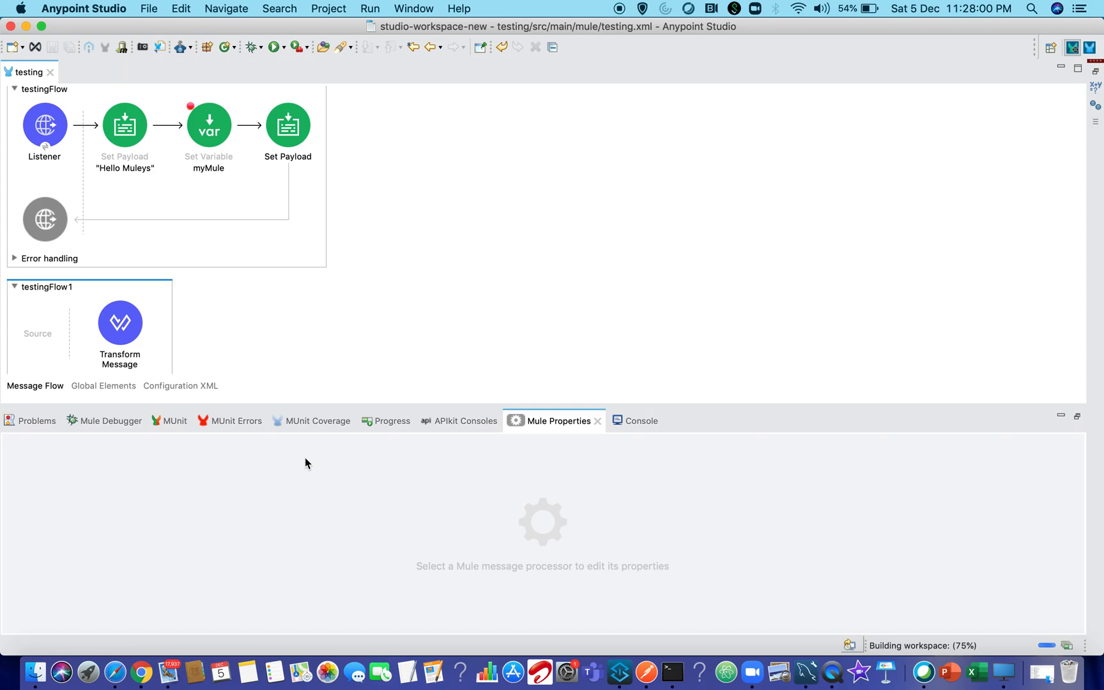
Rerun the app in debug mode and highlight the console lines confirming app testing started.
{"action": "left_click", "coordinate": [109, 420]}
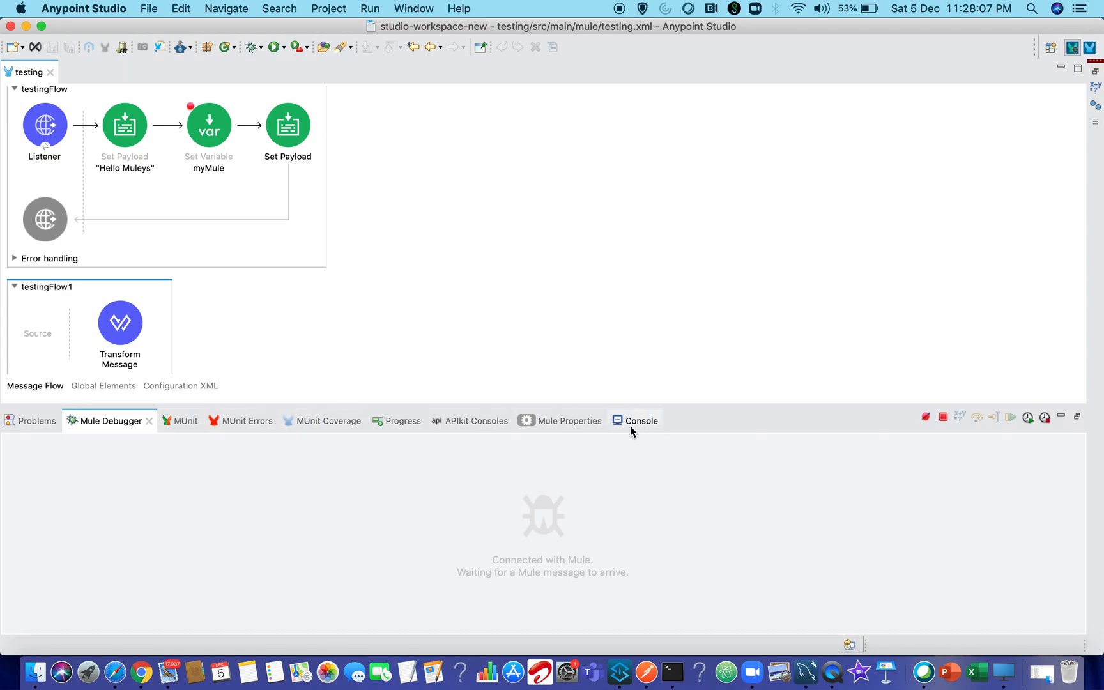
{"action": "left_click", "coordinate": [640, 420]}
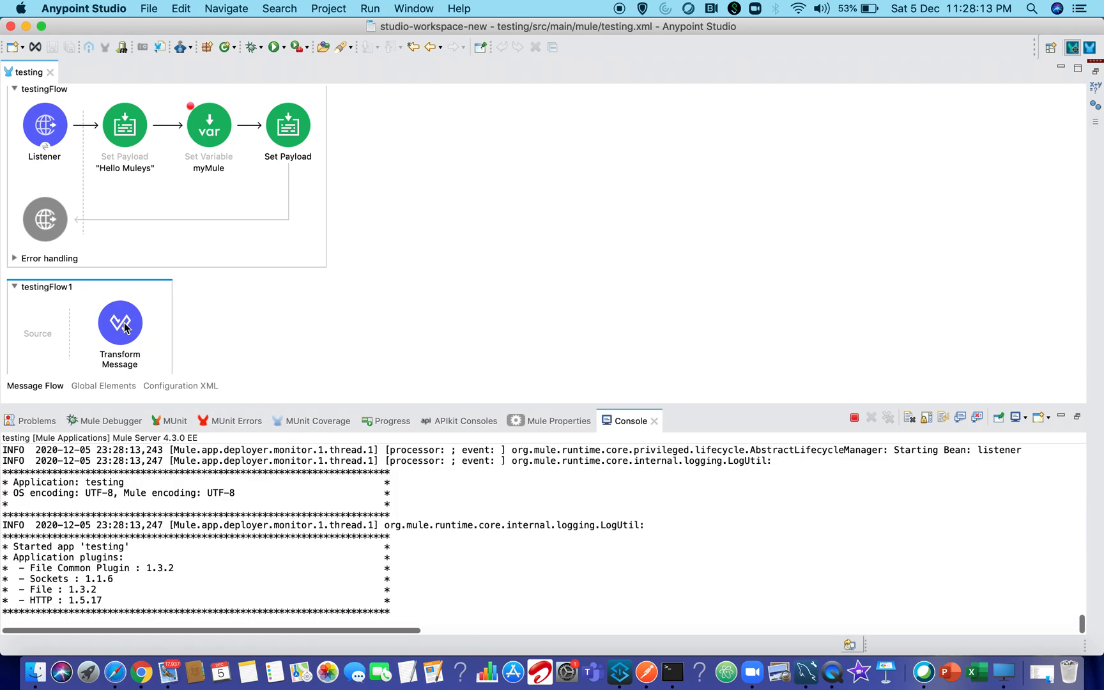
{"action": "left_click_drag", "start_coordinate": [7, 547], "coordinate": [121, 557]}
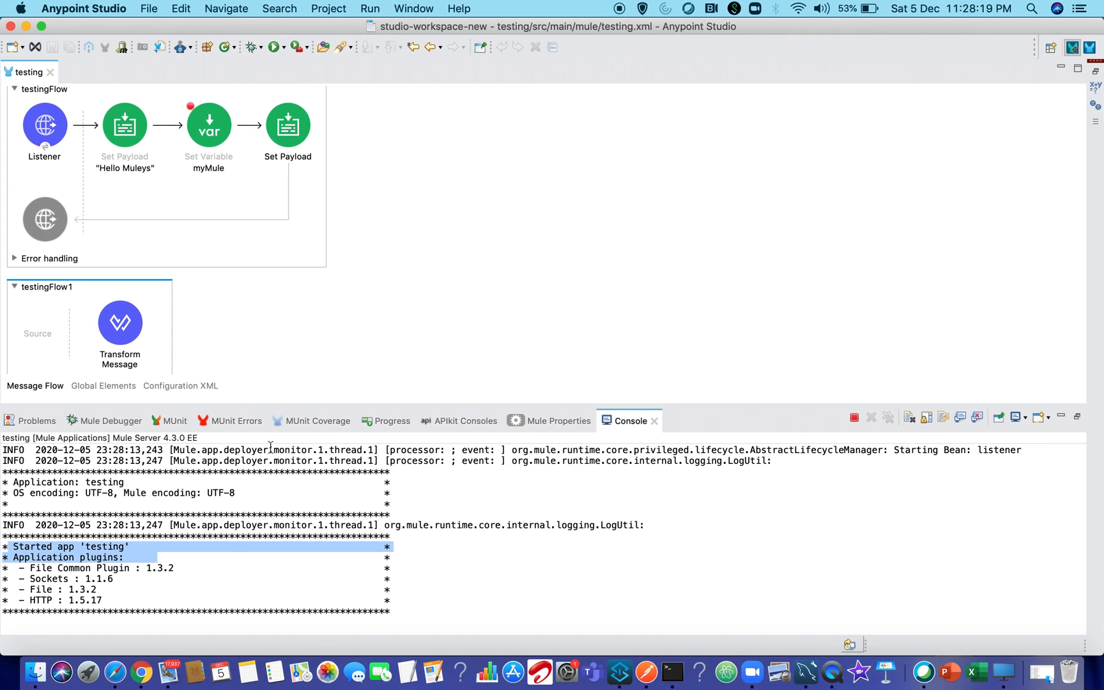
{"action": "left_click", "coordinate": [111, 420]}
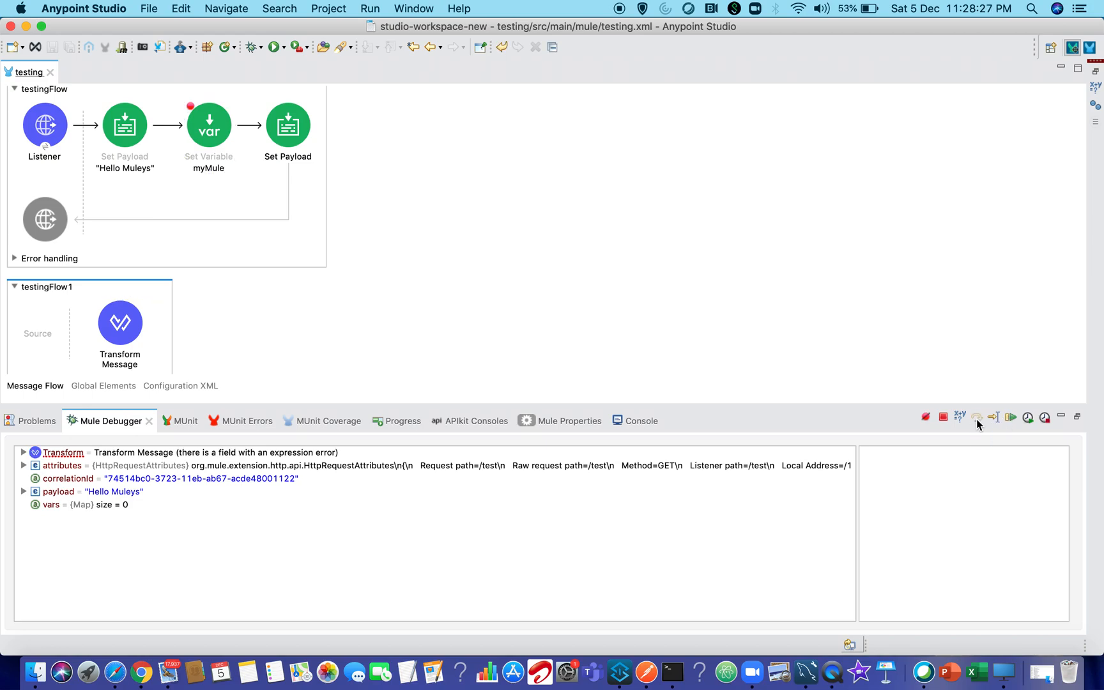
Step past the myMule variable to Set Payload, with vars now holding one entry.
{"action": "left_click", "coordinate": [976, 417]}
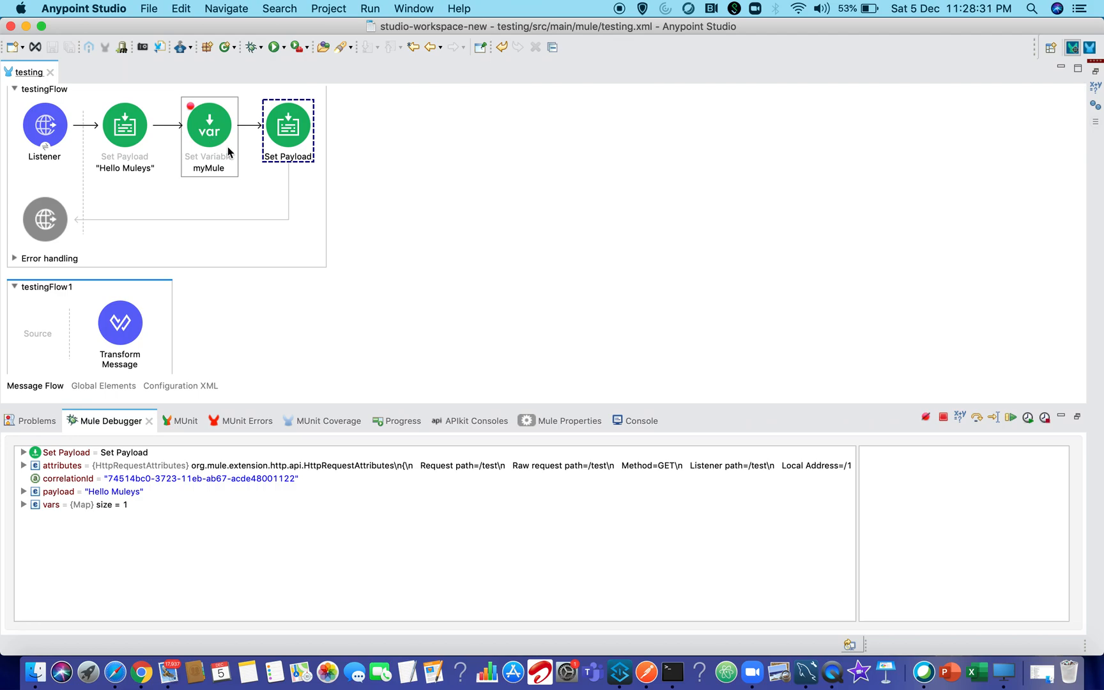
{"action": "mouse_move", "coordinate": [229, 162]}
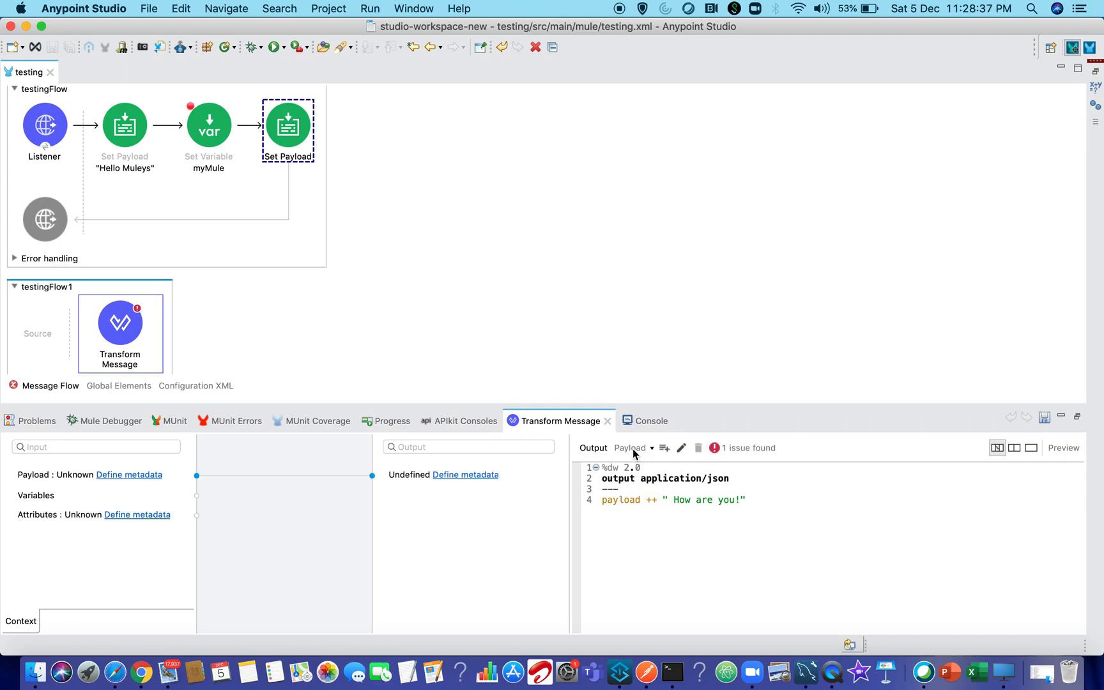
{"action": "mouse_move", "coordinate": [368, 426]}
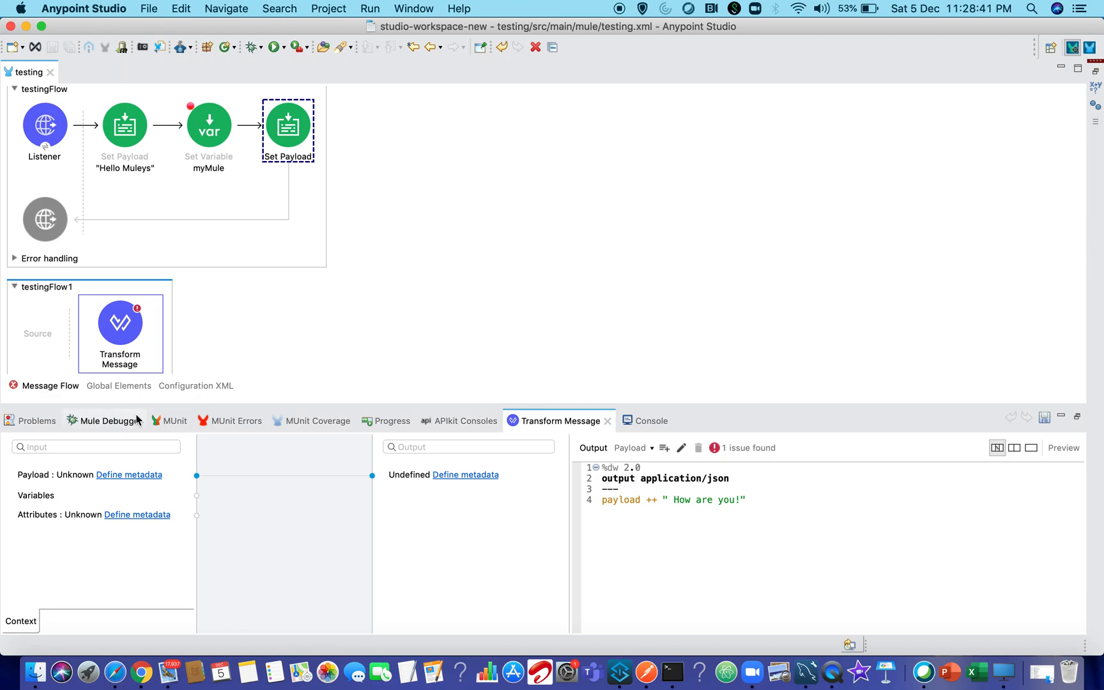
{"action": "left_click", "coordinate": [108, 420]}
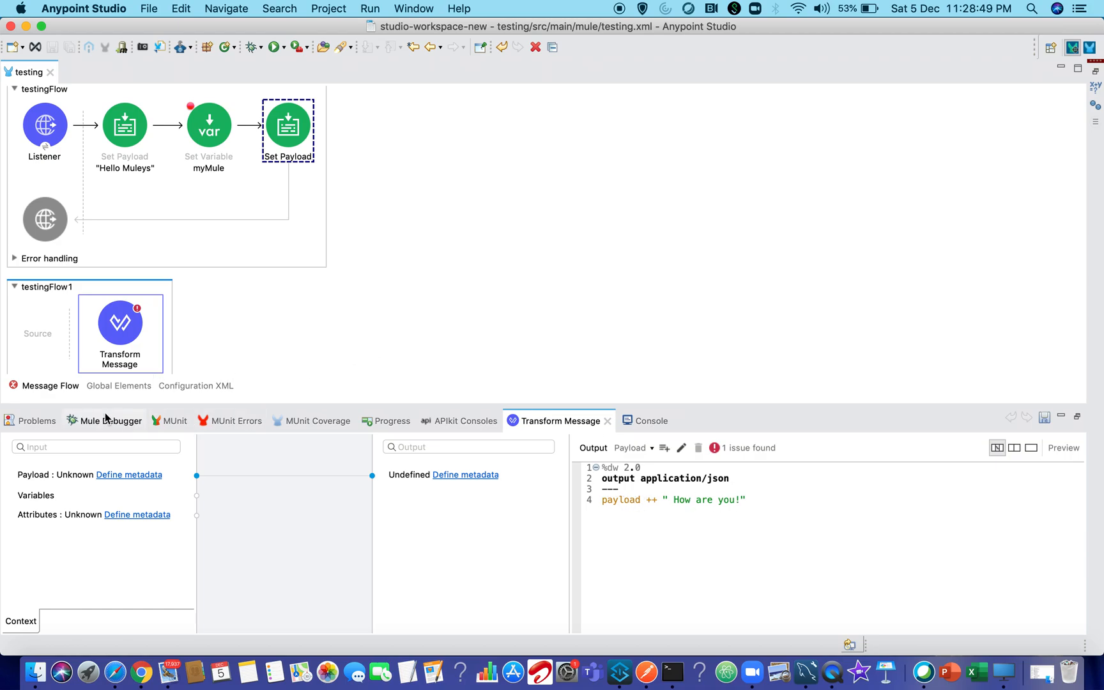
{"action": "left_click", "coordinate": [110, 420]}
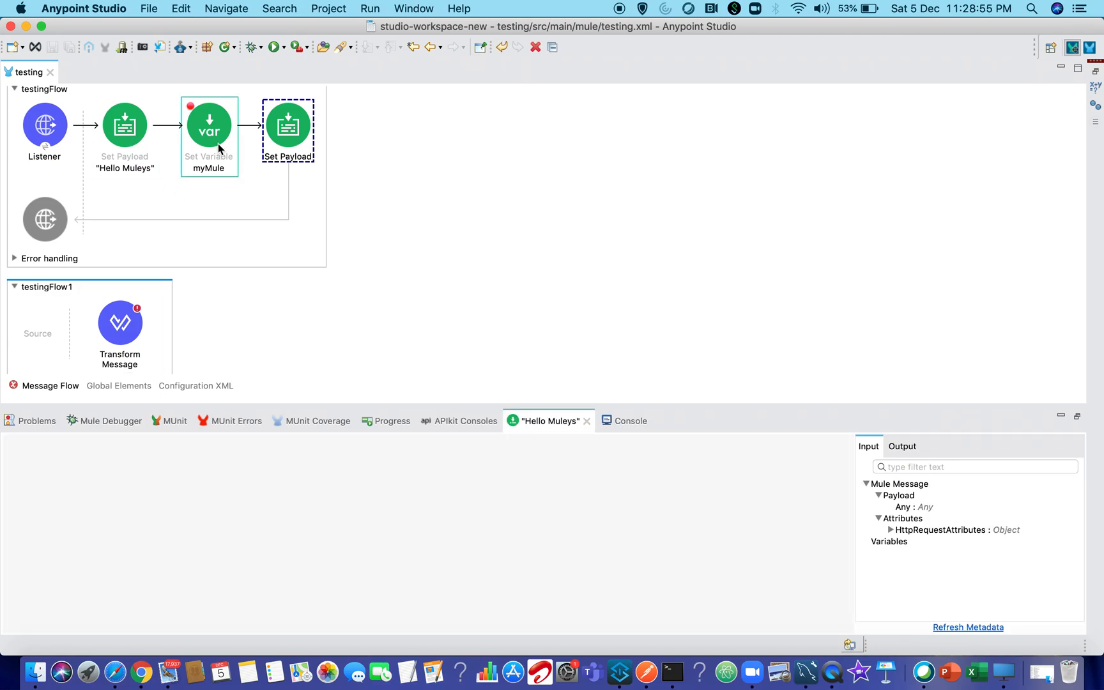
Check myMule's lookup shows the 6000 timeout, then return to the debugger's paused message.
{"action": "left_click", "coordinate": [209, 127]}
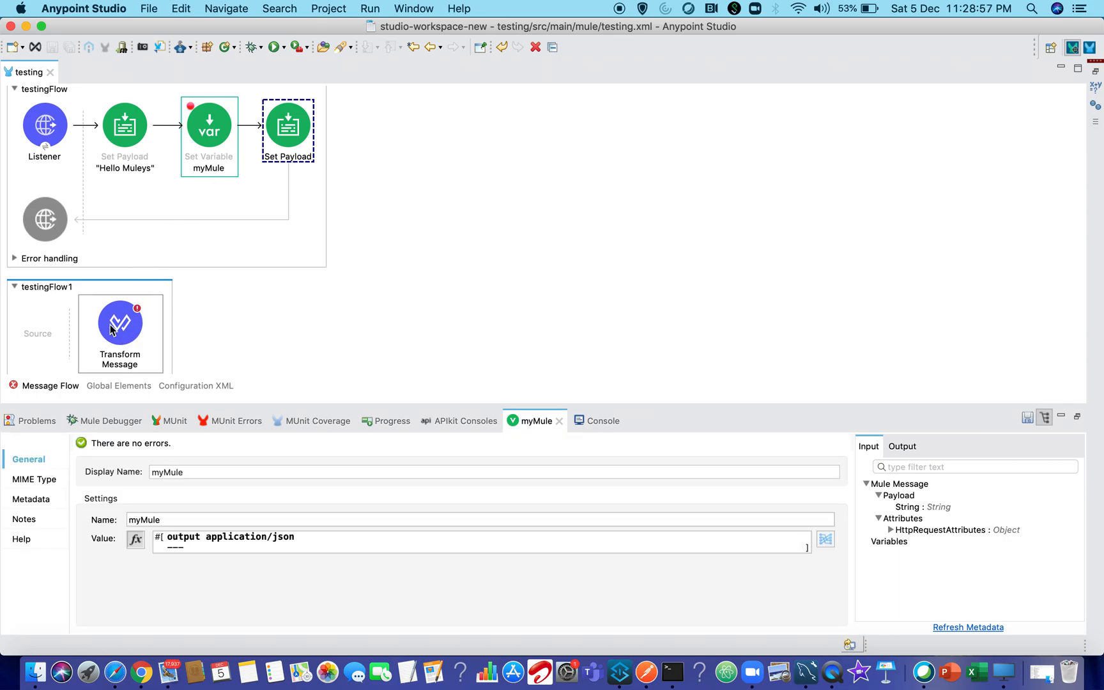
{"action": "mouse_move", "coordinate": [115, 336]}
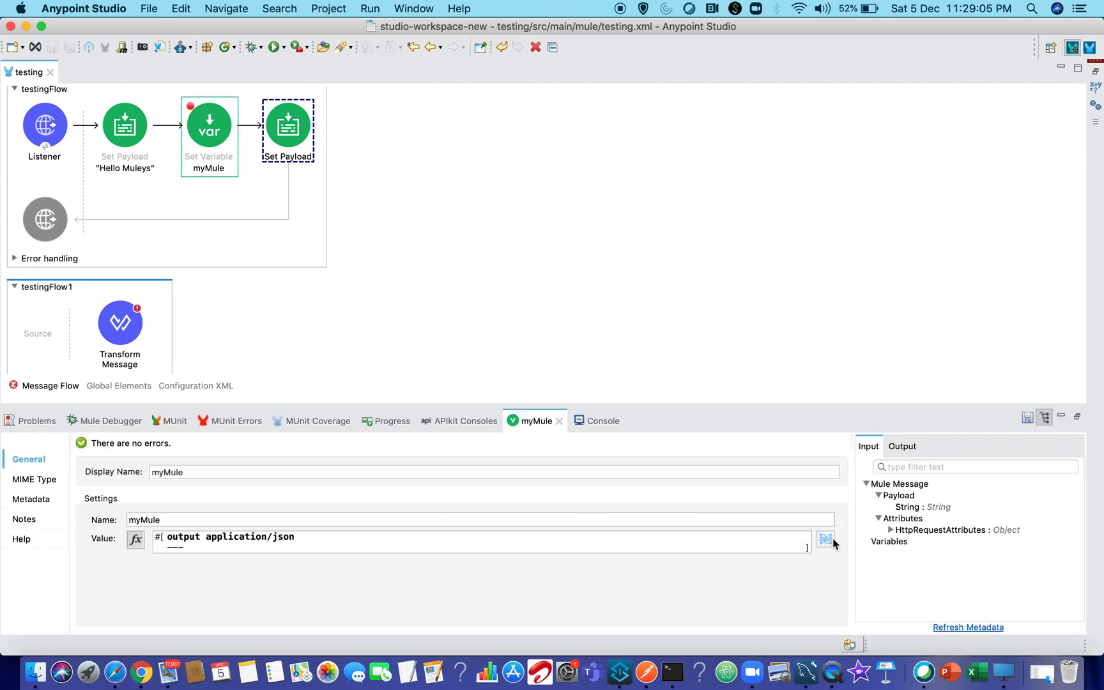
{"action": "left_click", "coordinate": [826, 539]}
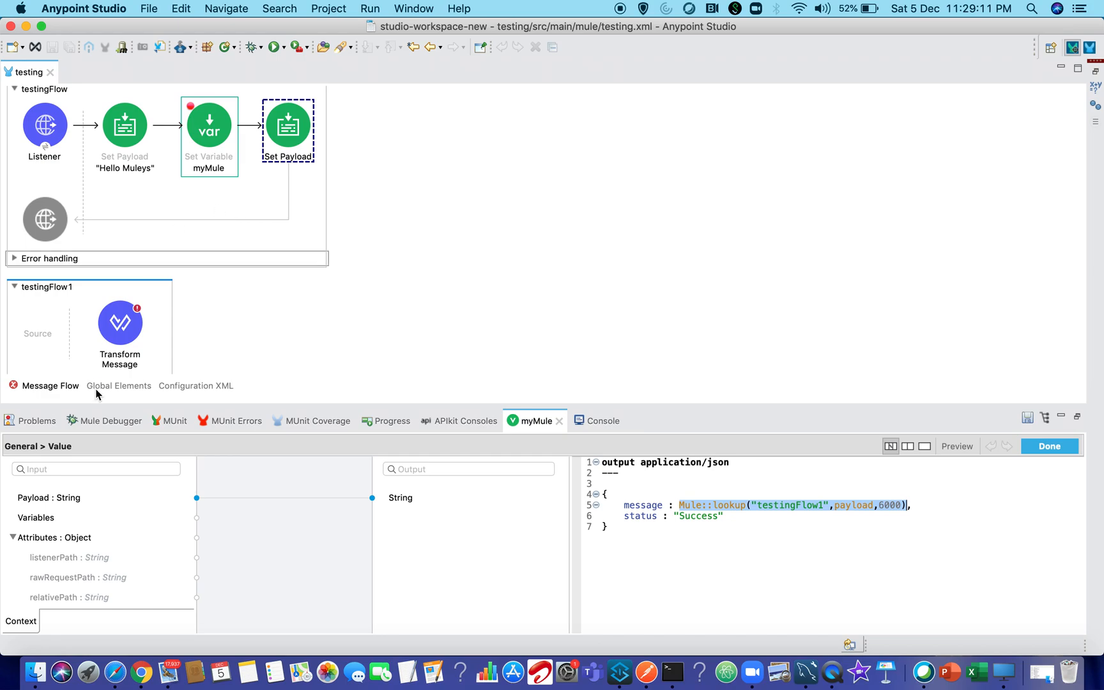
{"action": "left_click", "coordinate": [111, 421]}
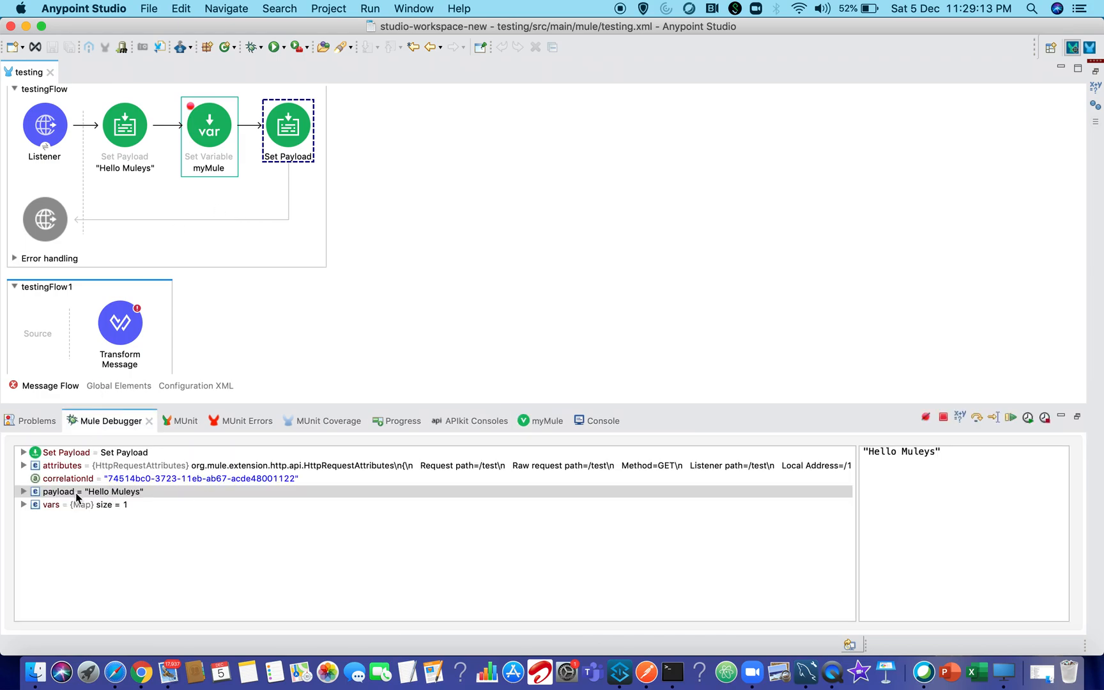
Expand payload and vars to confirm myMule holds Hello Muleys How are you! with status Success.
{"action": "left_click", "coordinate": [84, 492]}
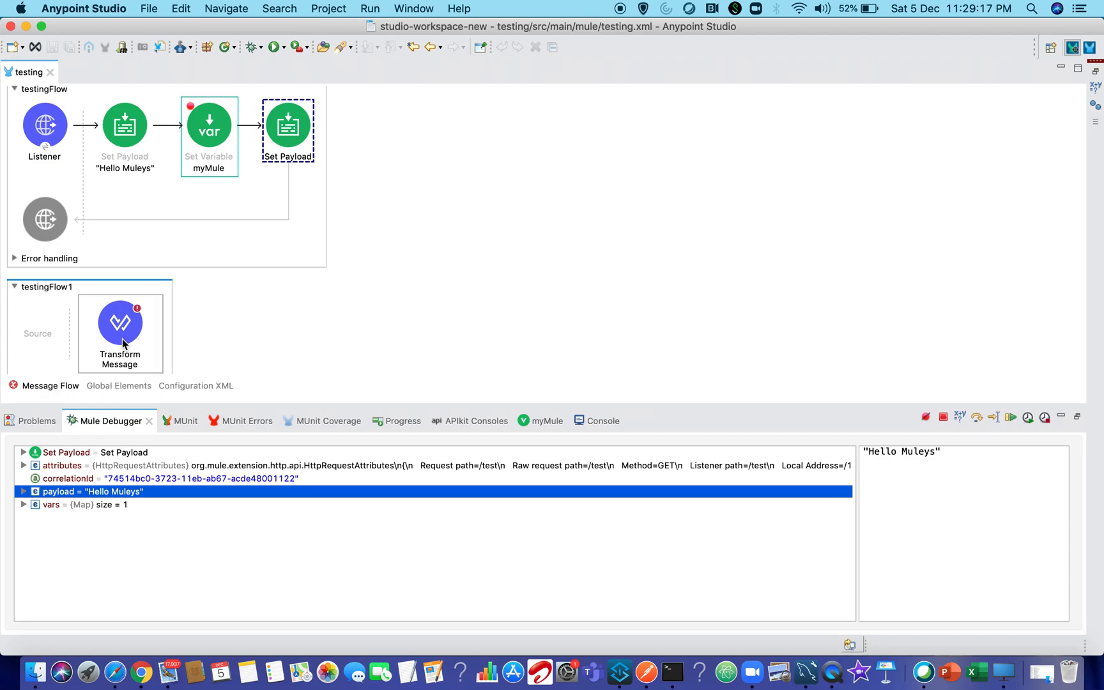
{"action": "double_click", "coordinate": [120, 322]}
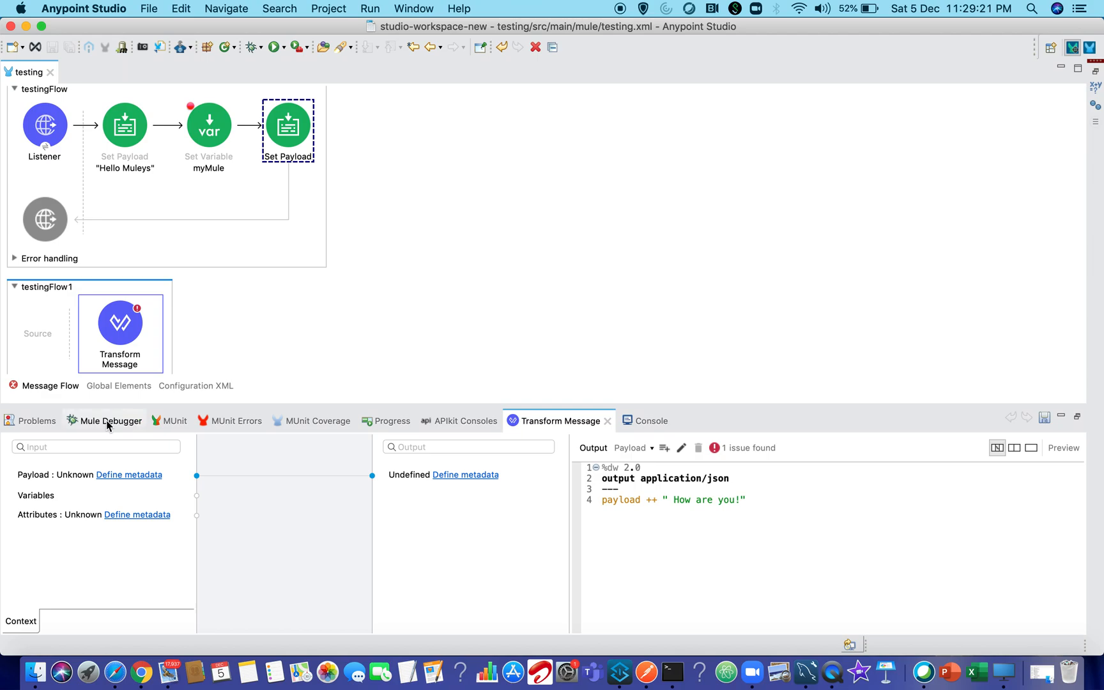
{"action": "left_click", "coordinate": [112, 420]}
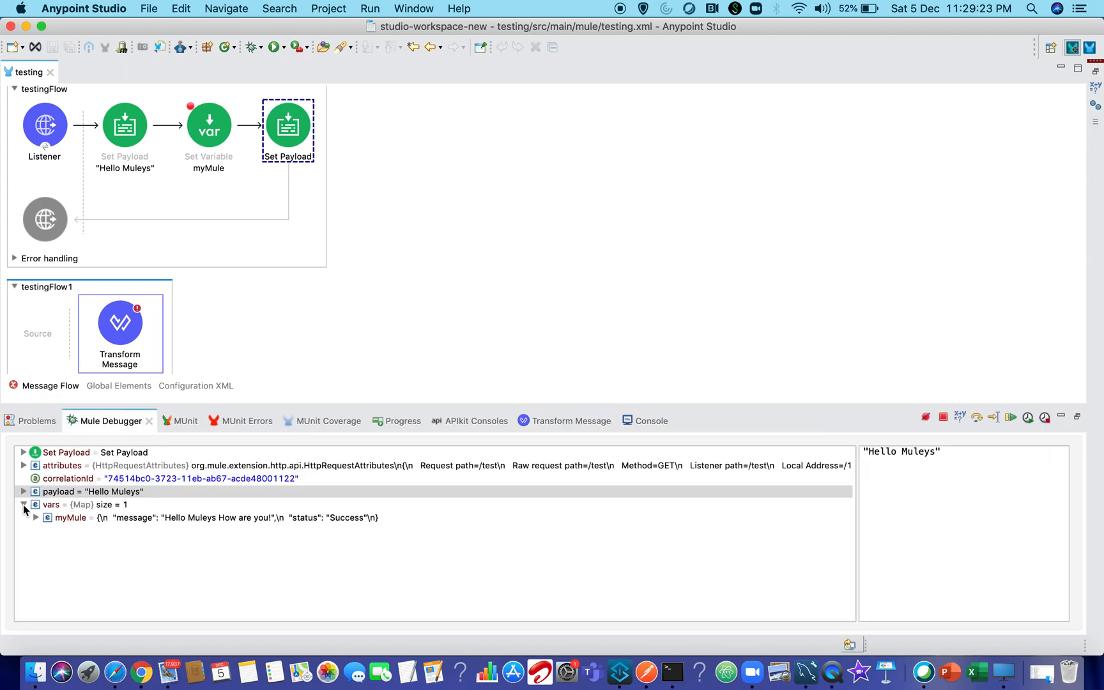
{"action": "left_click", "coordinate": [85, 505]}
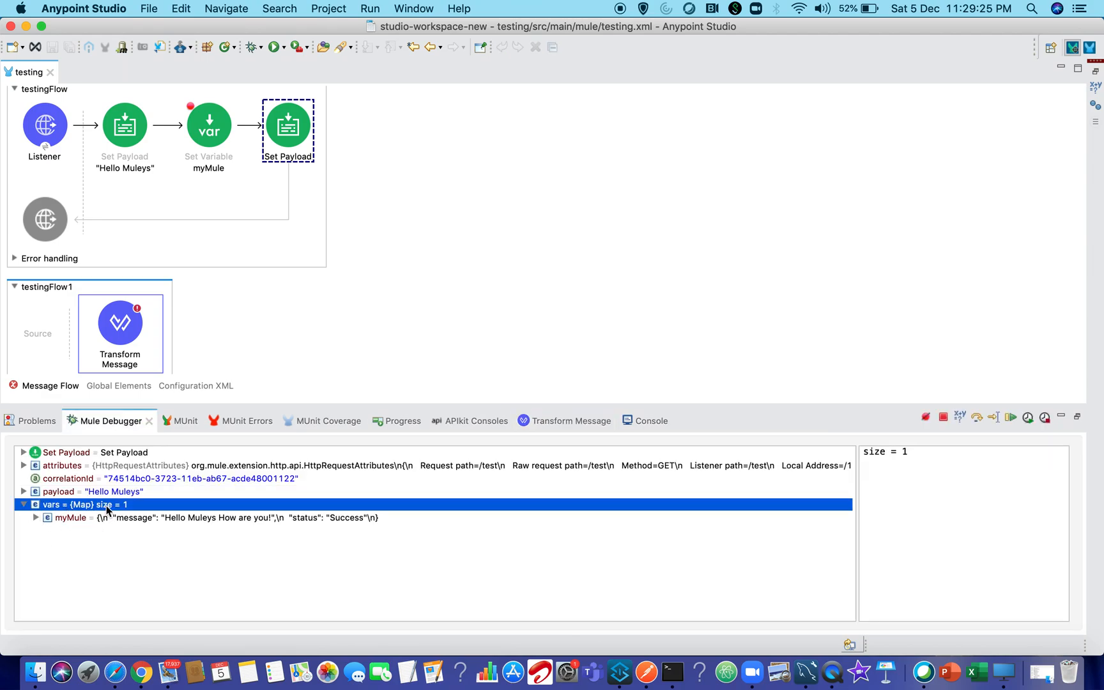
{"action": "left_click", "coordinate": [72, 518]}
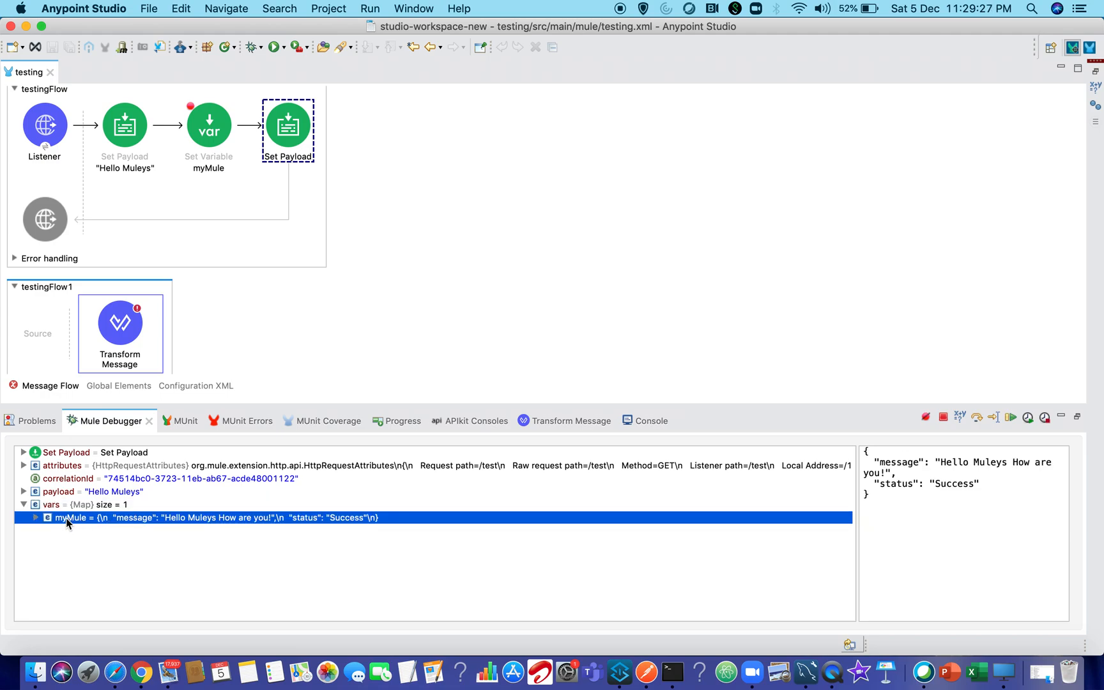
{"action": "double_click", "coordinate": [892, 461]}
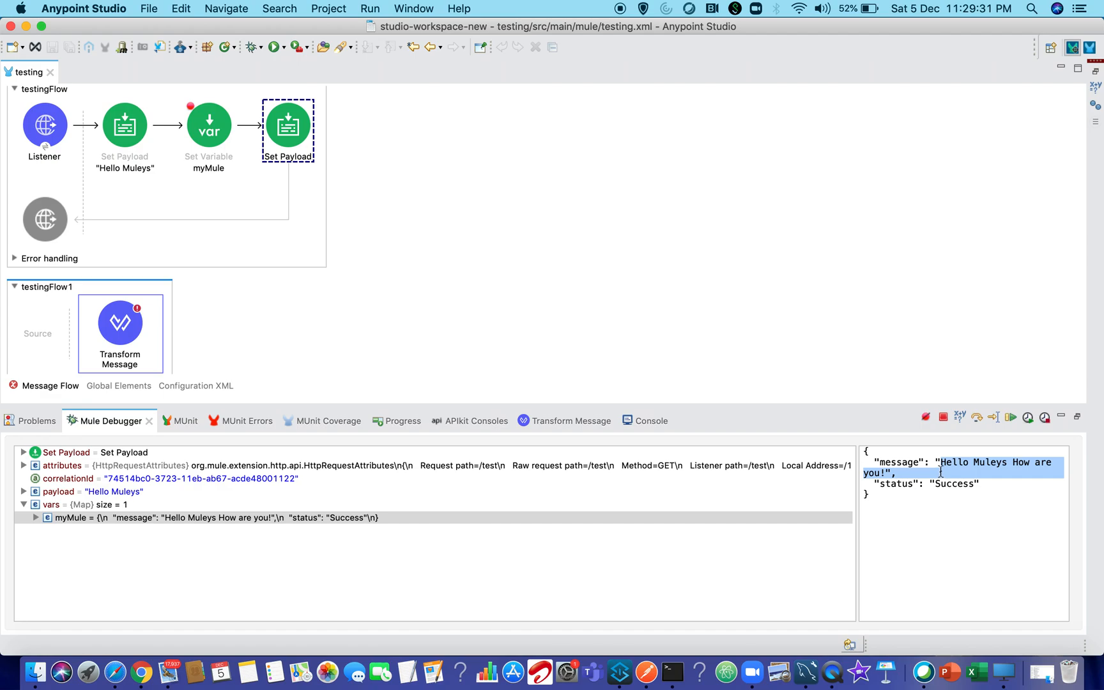
{"action": "mouse_move", "coordinate": [329, 133]}
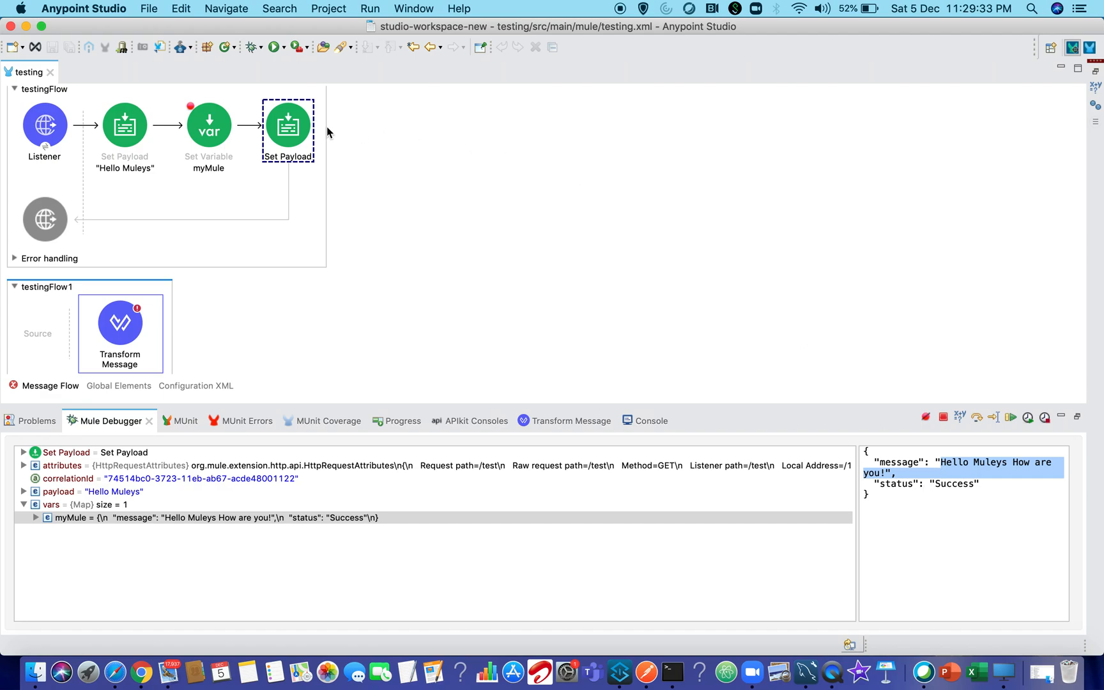
{"action": "double_click", "coordinate": [288, 126]}
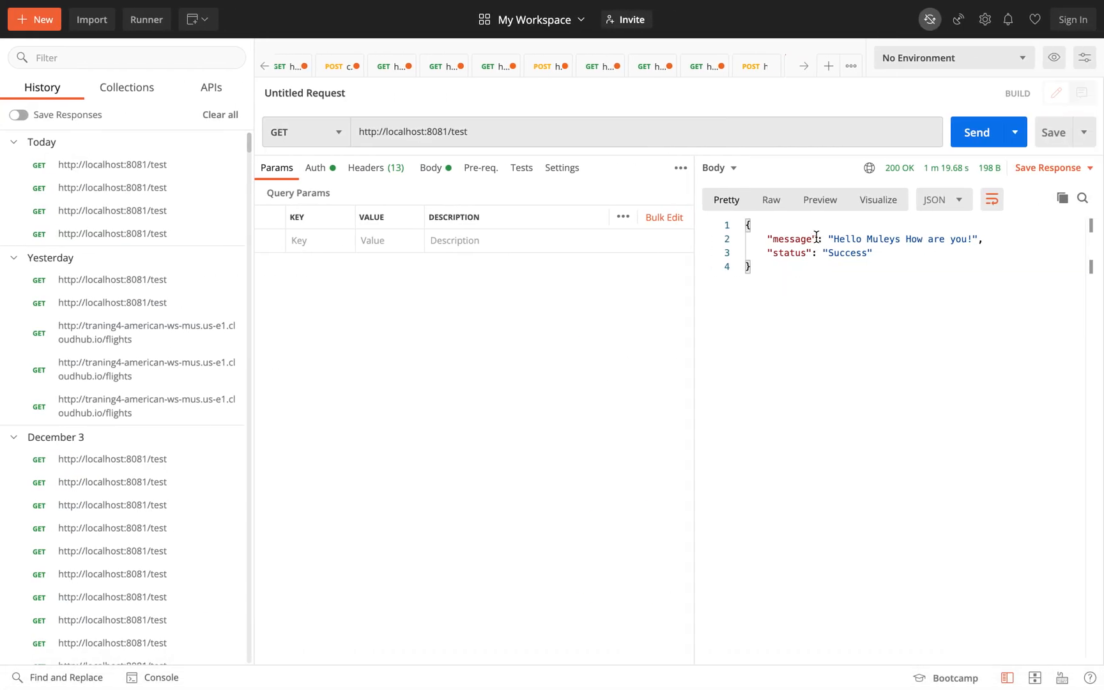
Inspect the returned message 'Hello Muleys How are you!' in the Postman response body.
{"action": "double_click", "coordinate": [903, 239]}
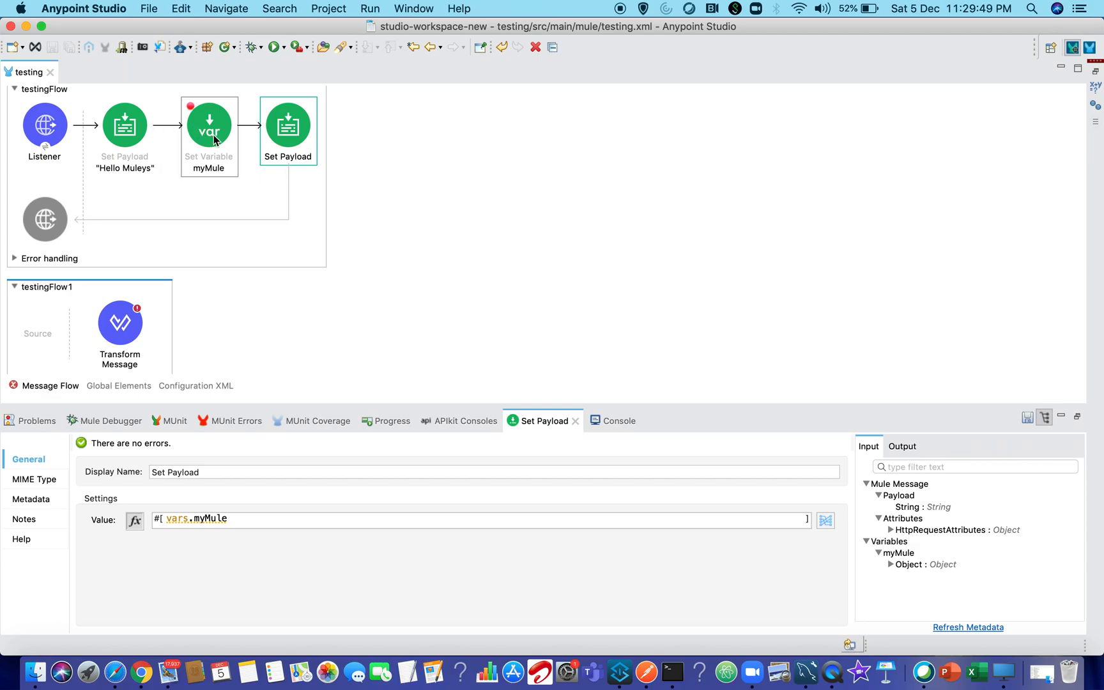
Show myMule's testingFlow1 lookup in the full DataWeave editor and select its payload argument.
{"action": "left_click", "coordinate": [209, 129]}
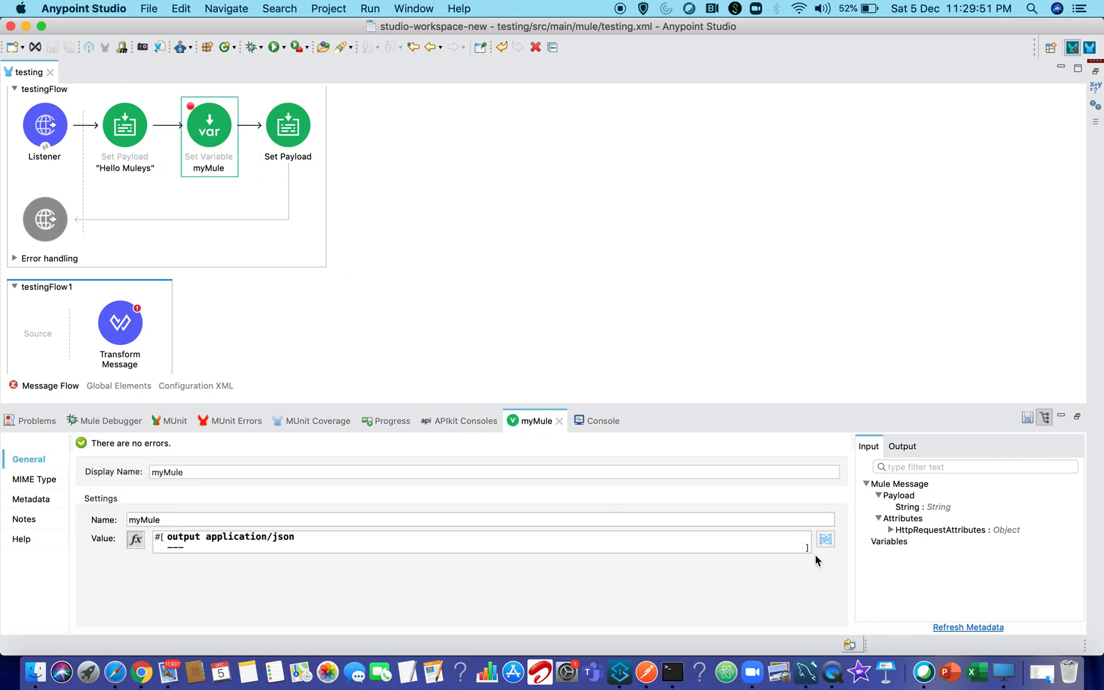
{"action": "left_click", "coordinate": [825, 539]}
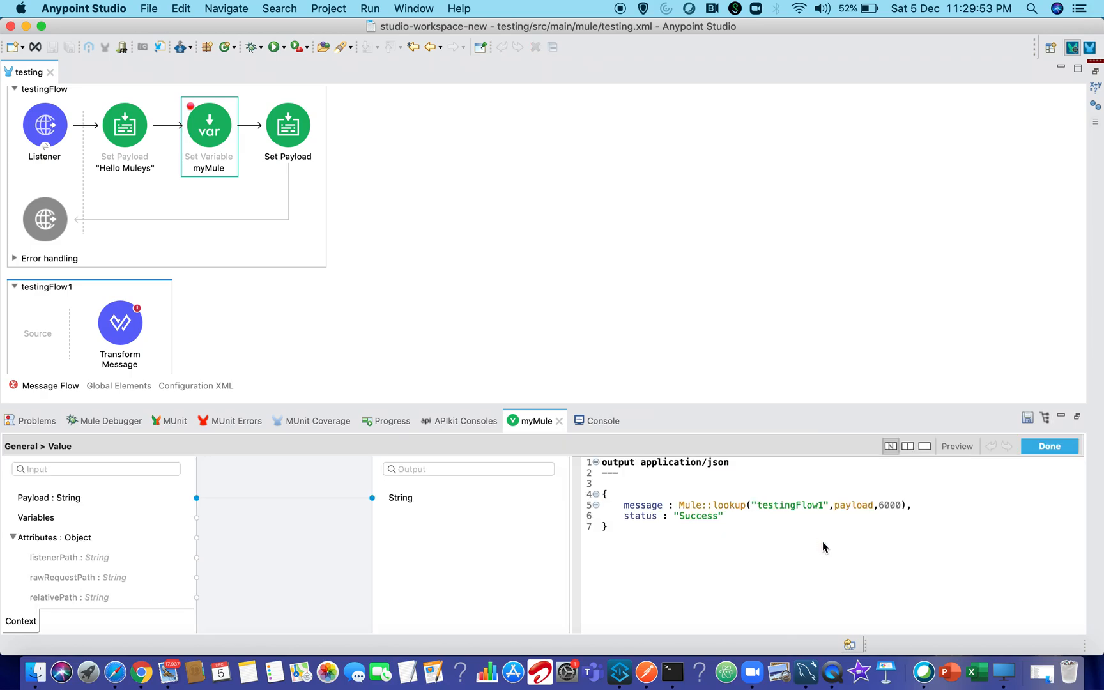
{"action": "double_click", "coordinate": [889, 504]}
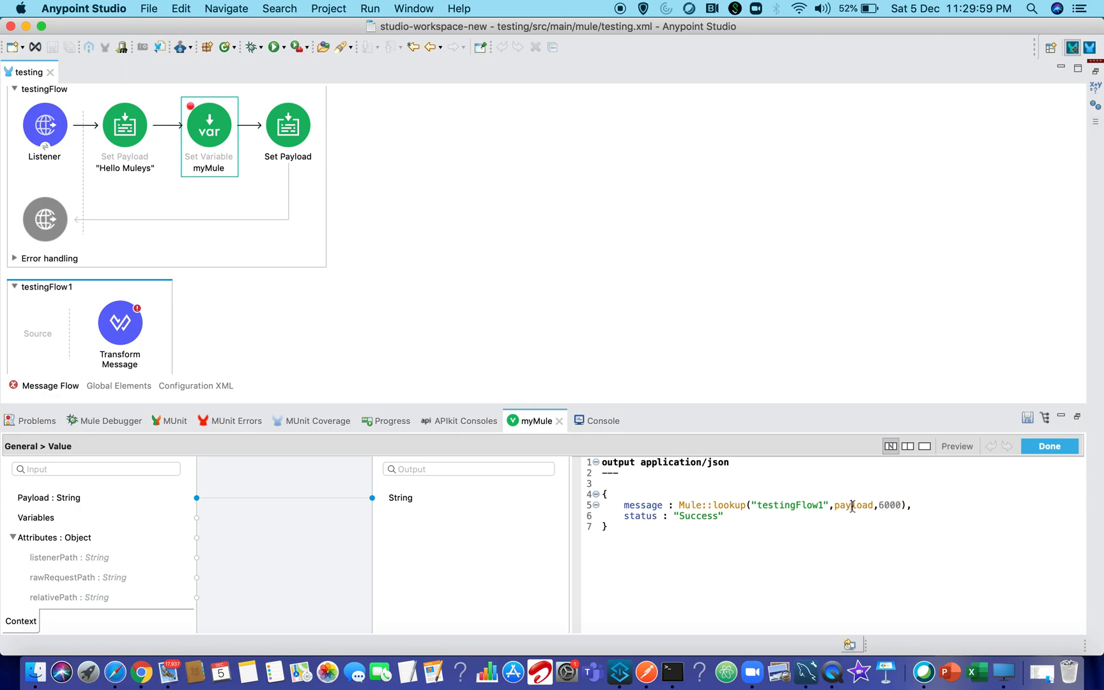
{"action": "double_click", "coordinate": [853, 506]}
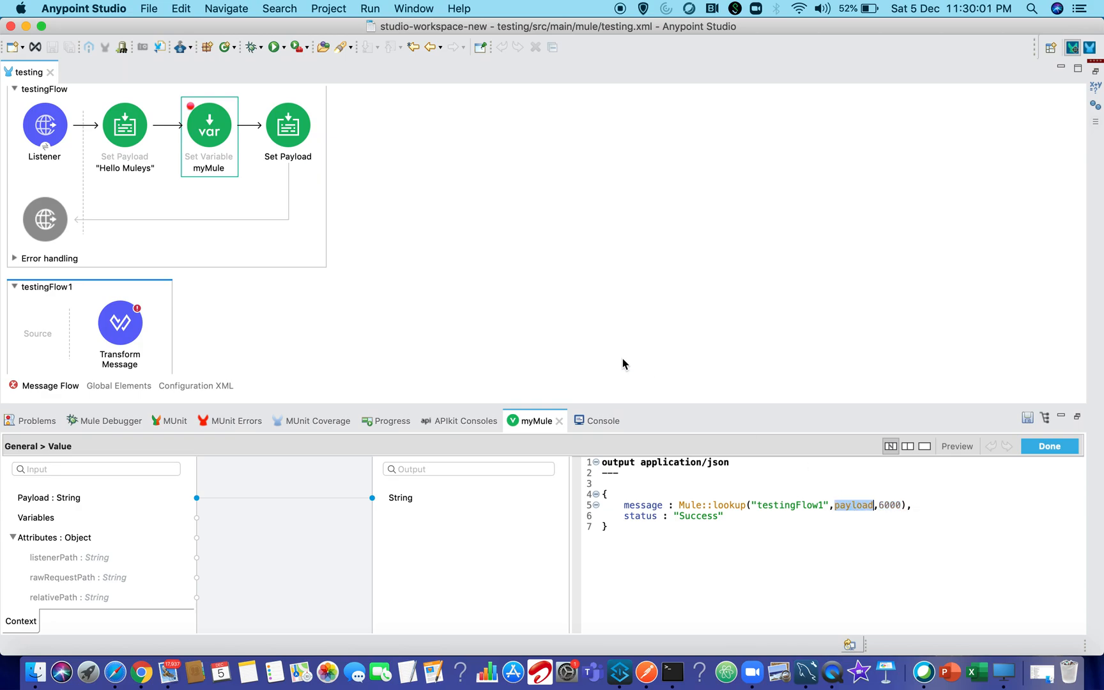
{"action": "mouse_move", "coordinate": [366, 395]}
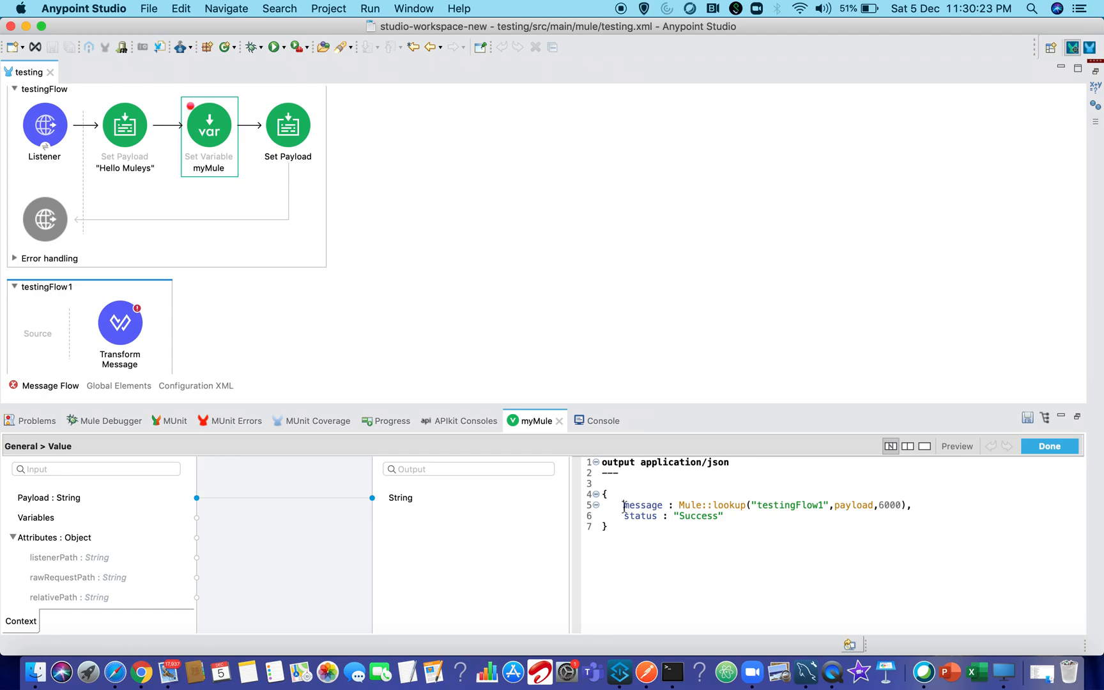
Prefix the message's Mule::lookup call with if(payload != null) payload else.
{"action": "double_click", "coordinate": [642, 504]}
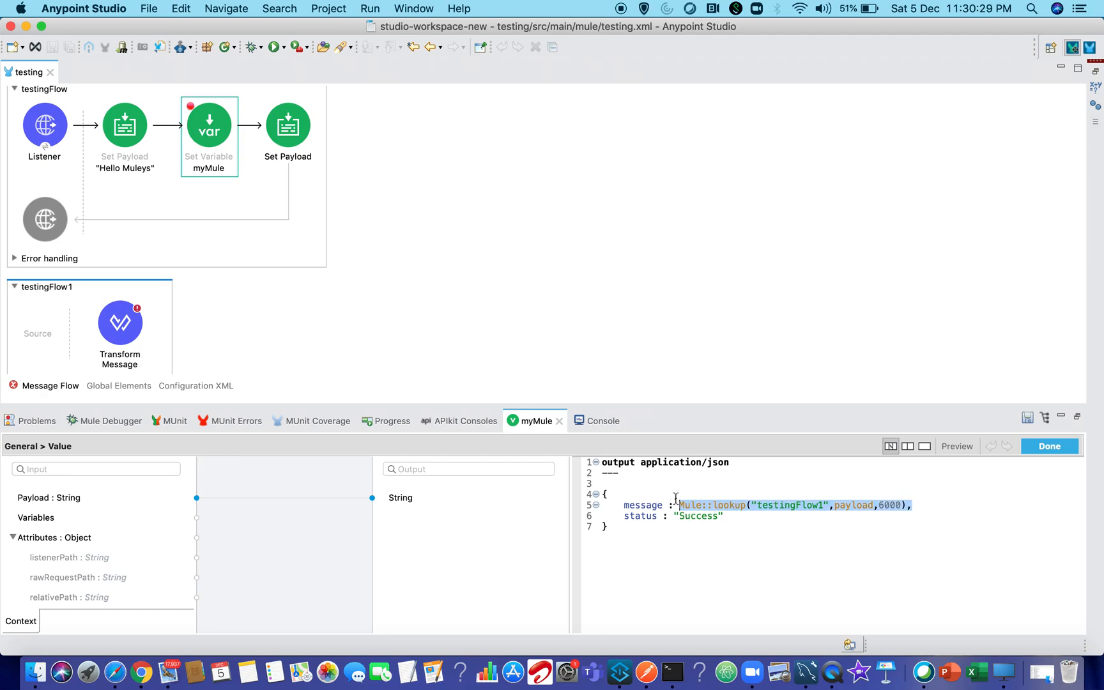
{"action": "mouse_move", "coordinate": [677, 500]}
{"action": "type", "text": " if(p"}
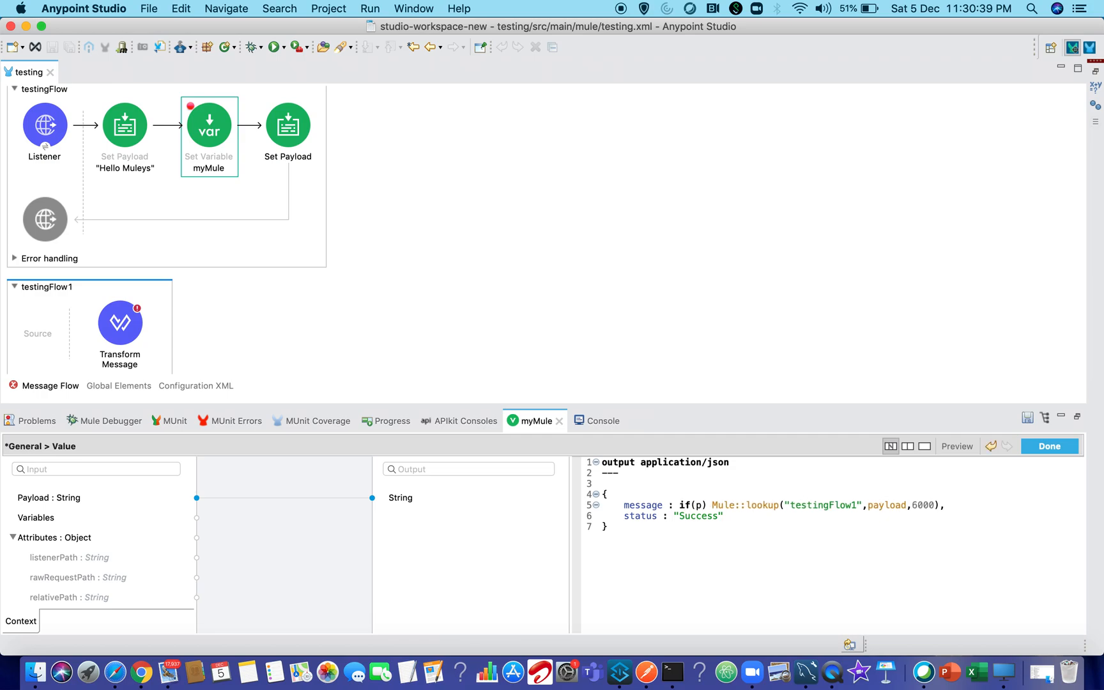
{"action": "type", "text": "ayload !"}
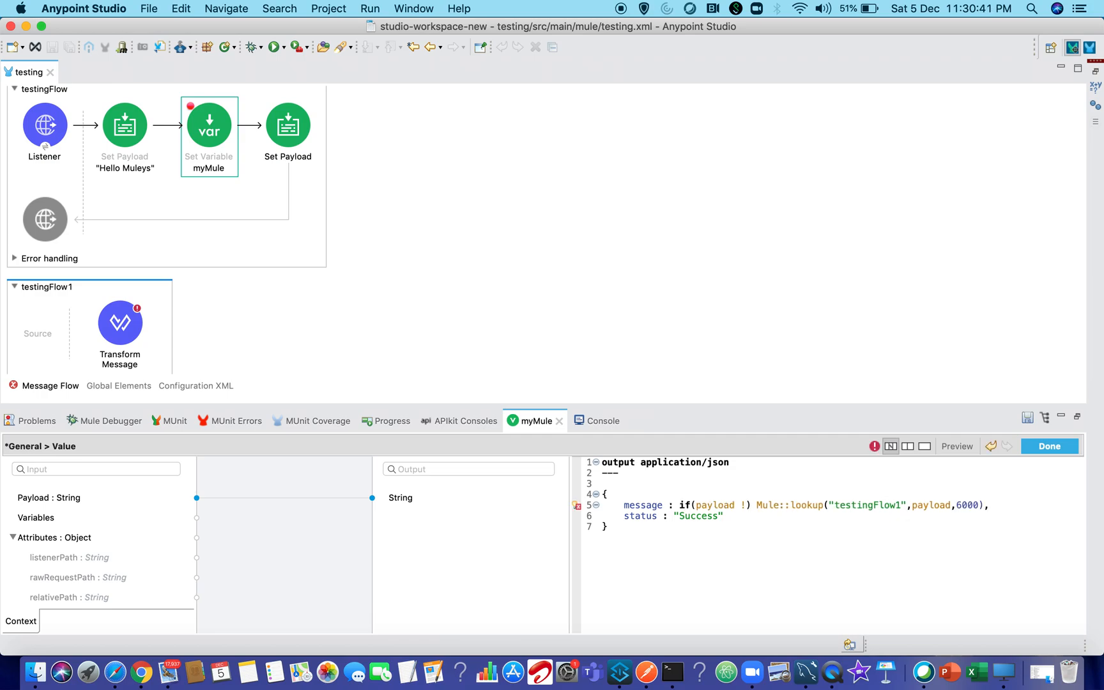
{"action": "type", "text": "=null"}
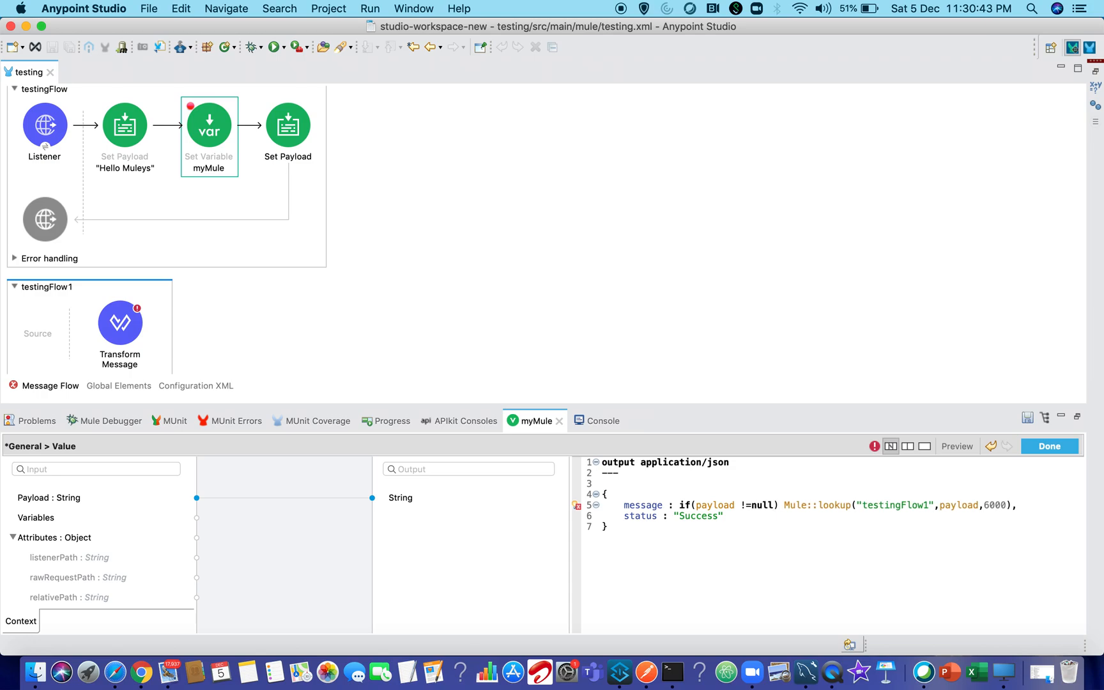
{"action": "type", "text": "payload else"}
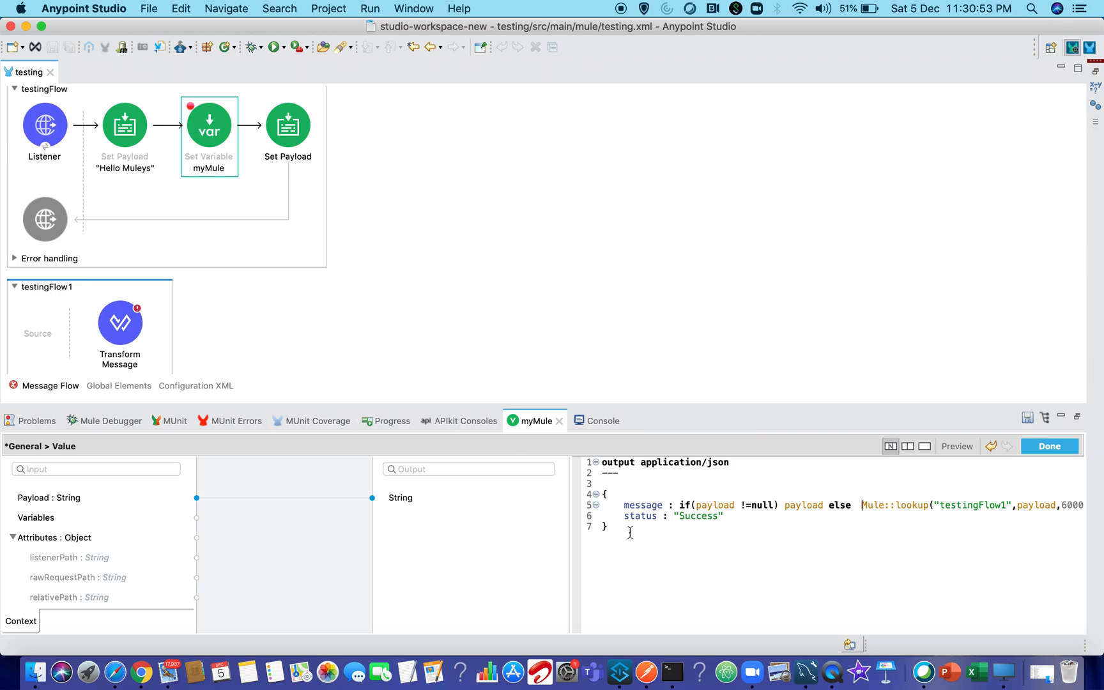
{"action": "mouse_move", "coordinate": [982, 495]}
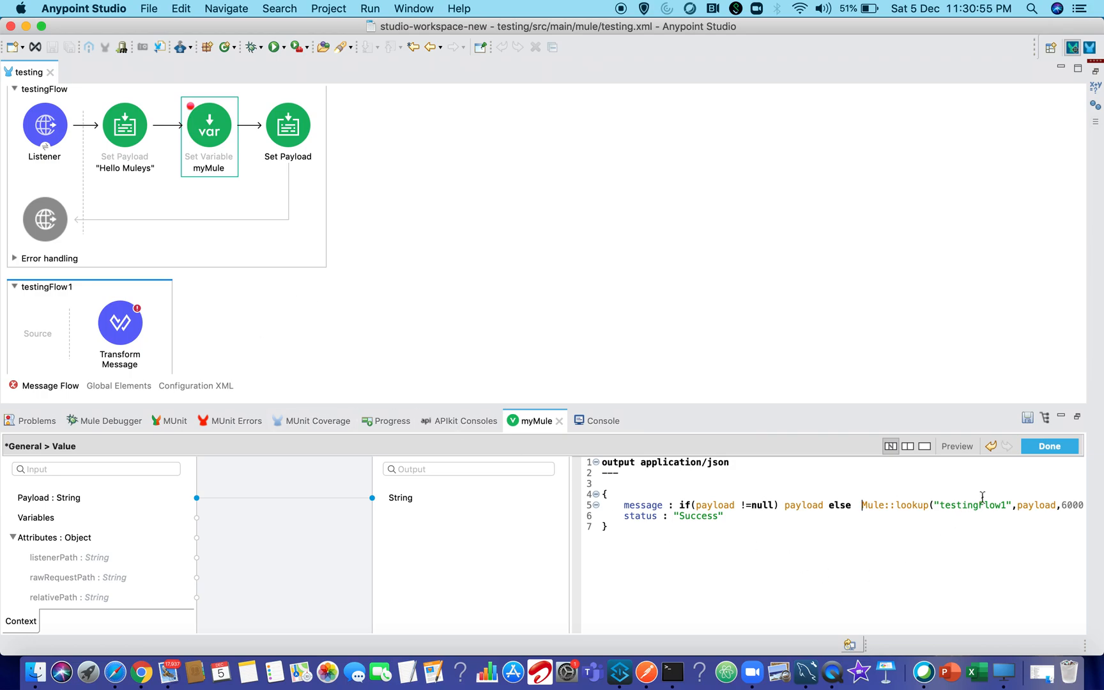
{"action": "mouse_move", "coordinate": [199, 184]}
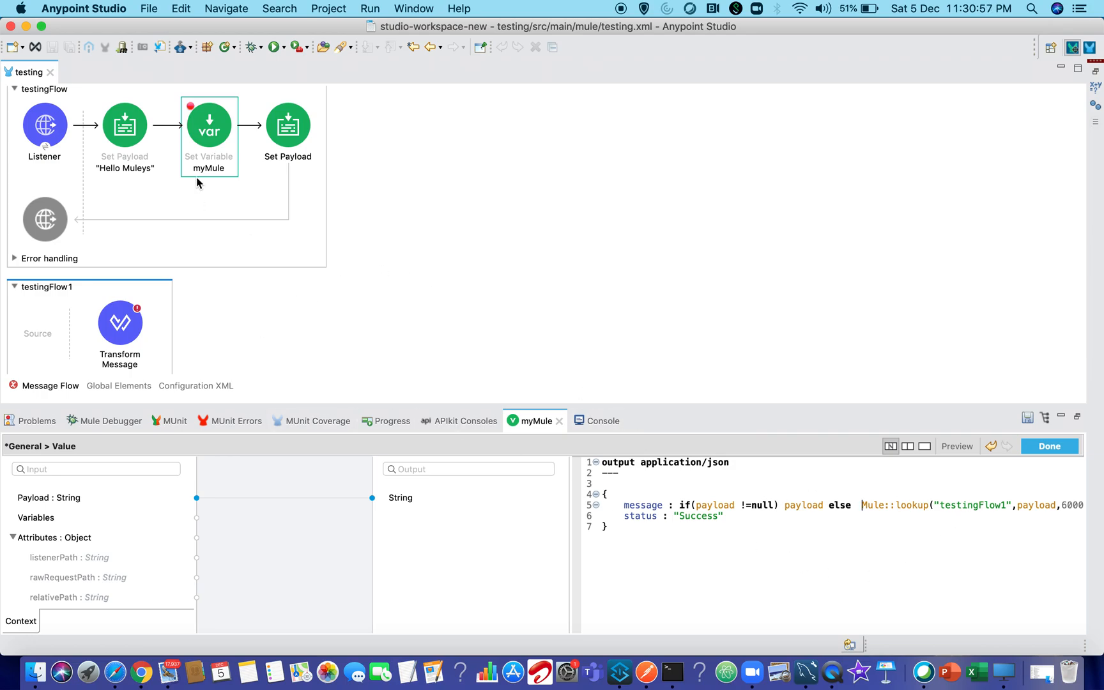